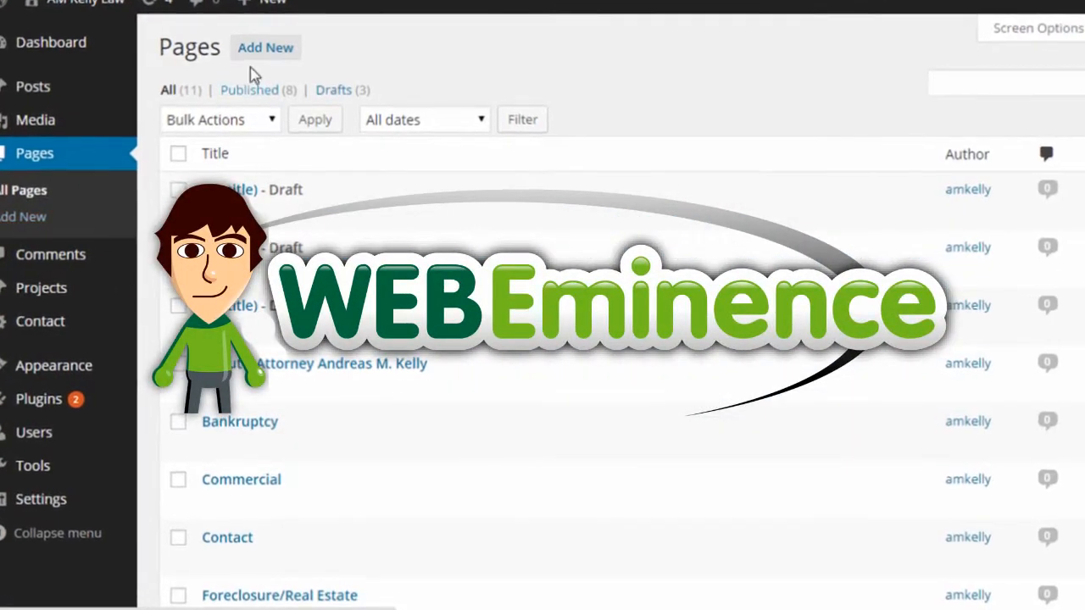
Create a new page, switch to the Divi builder and drag the first Blurb module to another column.
click(265, 47)
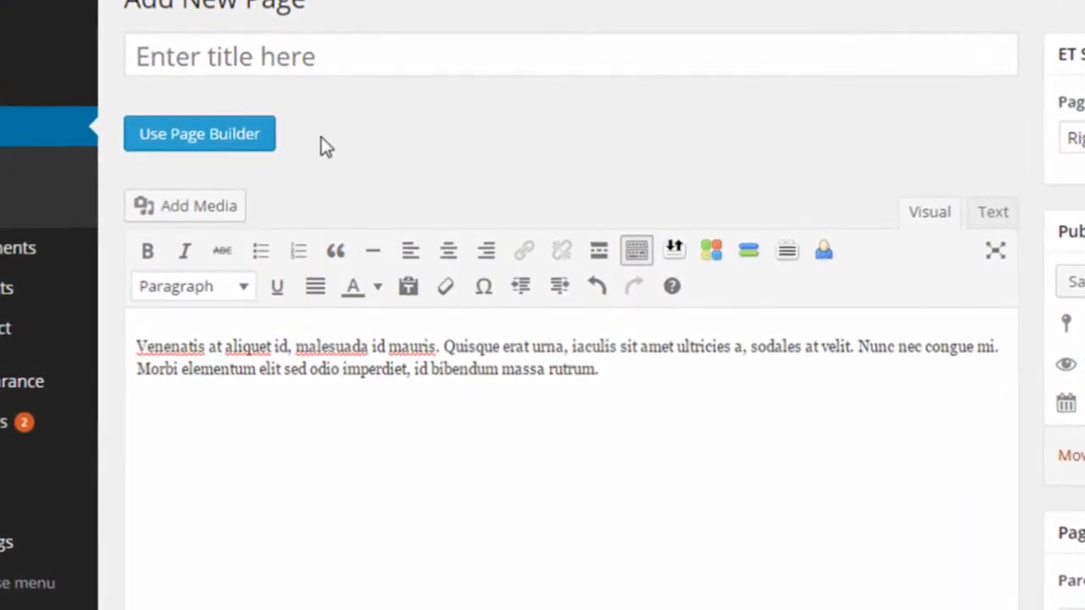
scroll(down, 3)
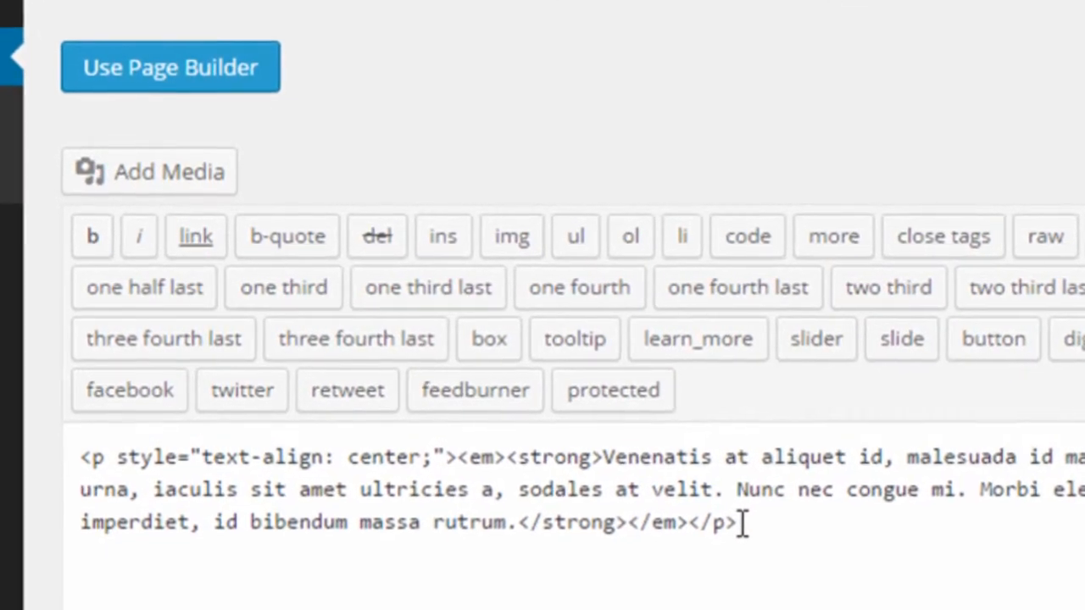
click(170, 66)
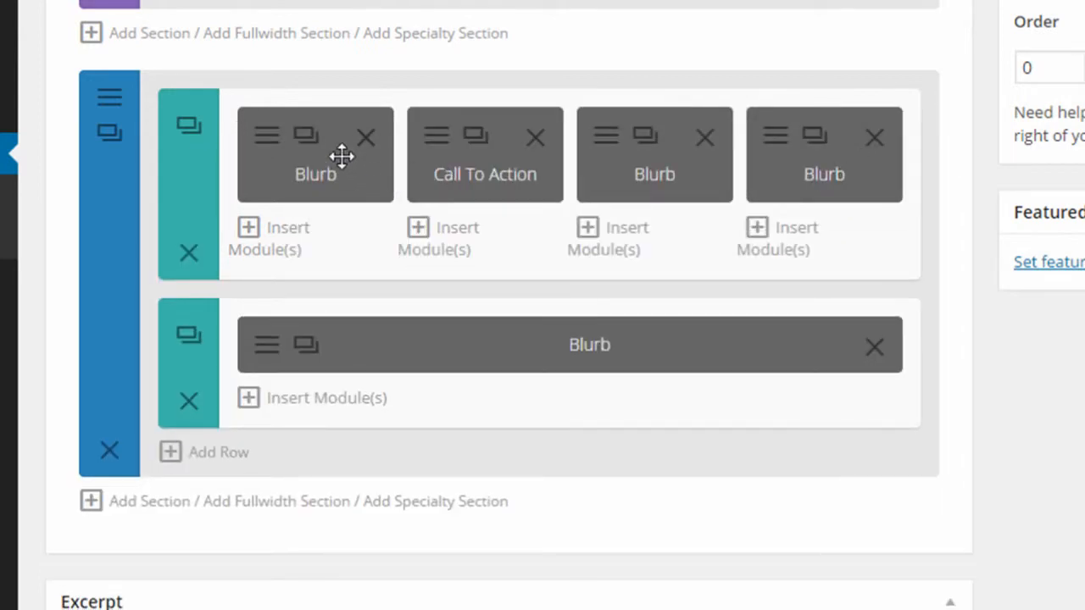
drag(315, 154, 675, 153)
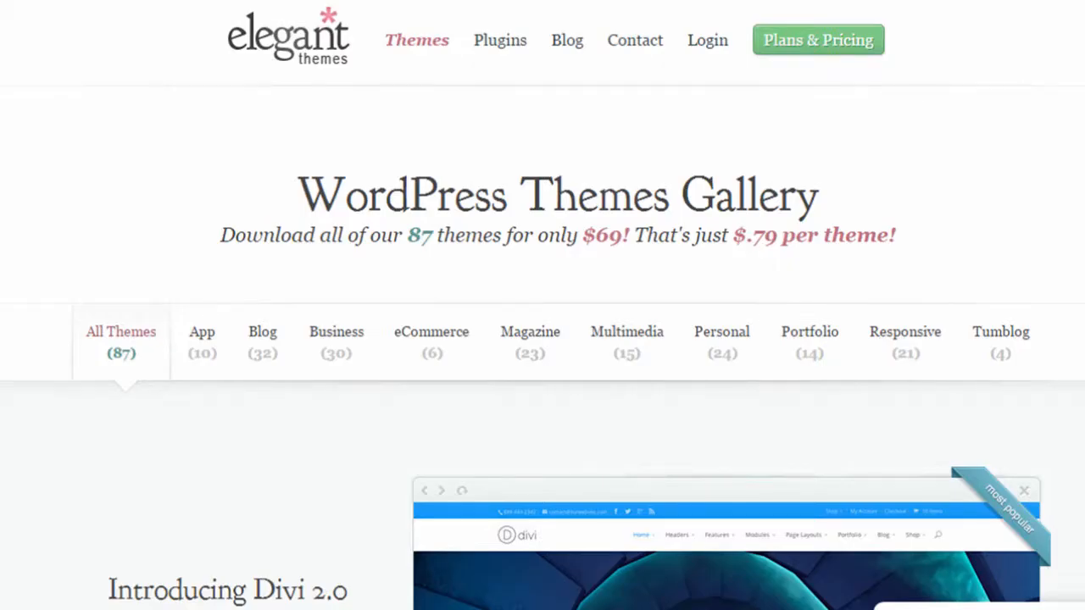
scroll(down, 3)
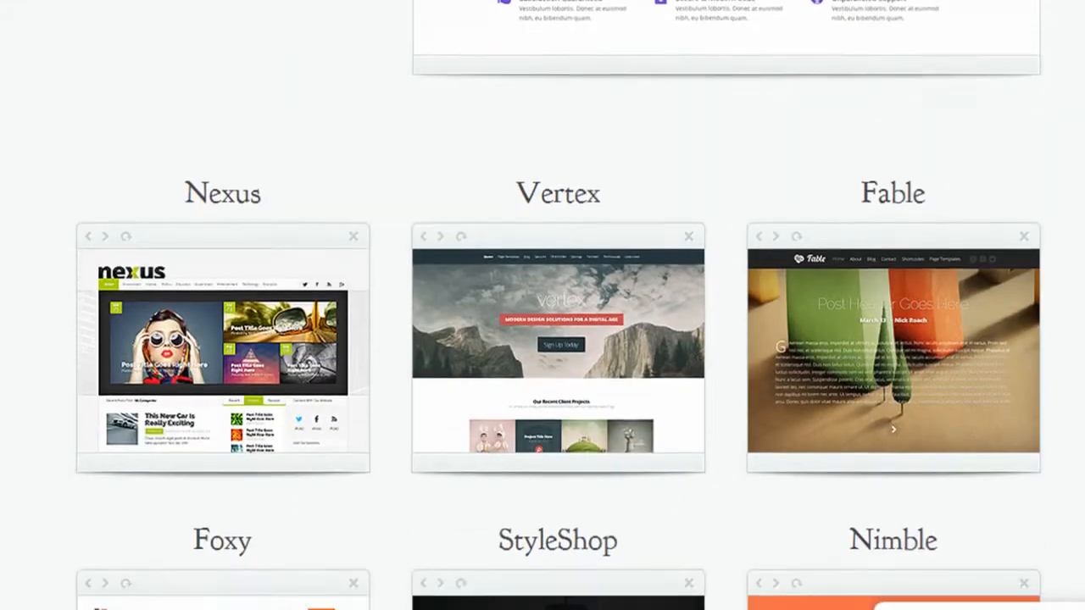
scroll(down, 3)
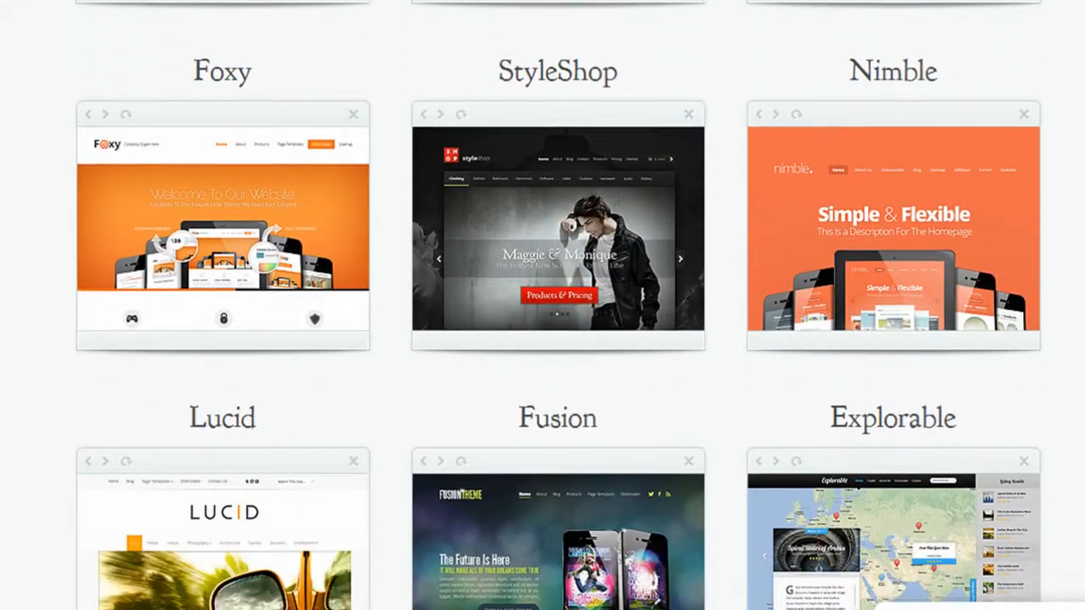
scroll(down, 3)
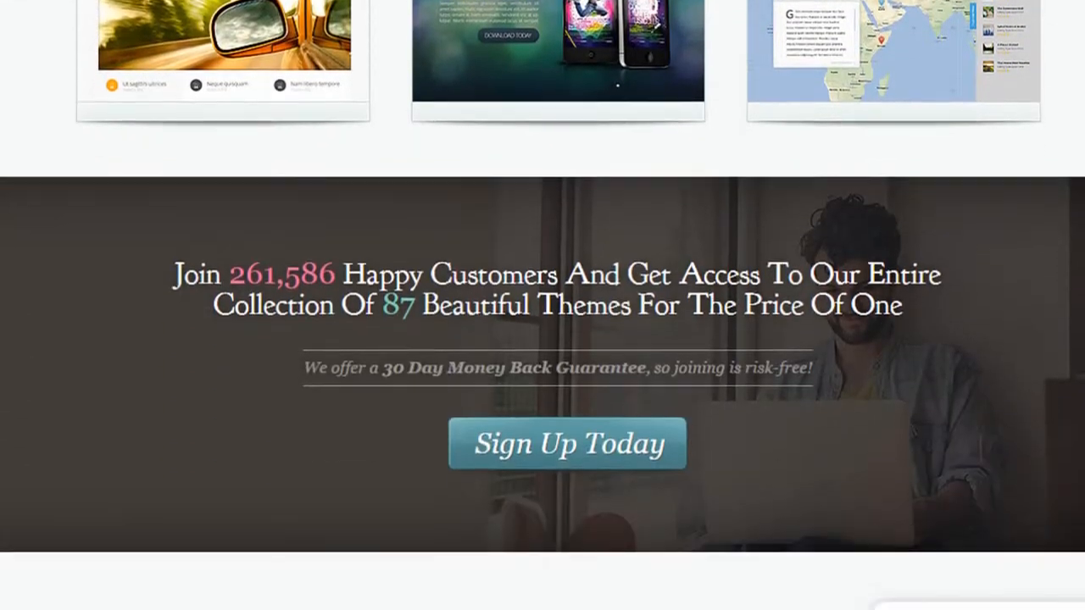
scroll(down, 3)
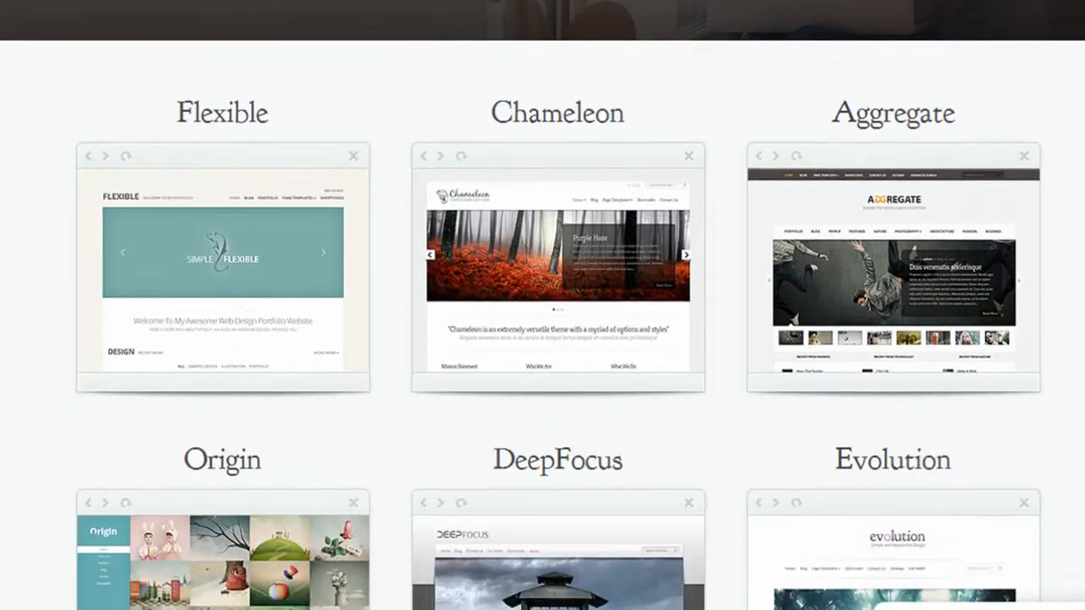
scroll(down, 3)
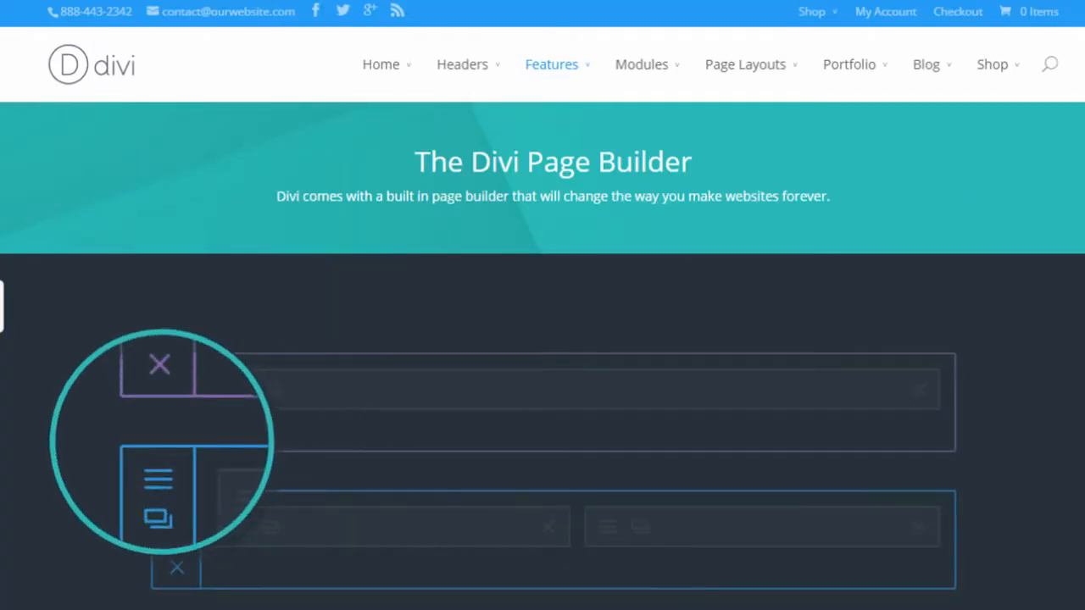
Scroll through the Divi Page Builder feature page and go to View Demo 3.
scroll(down, 3)
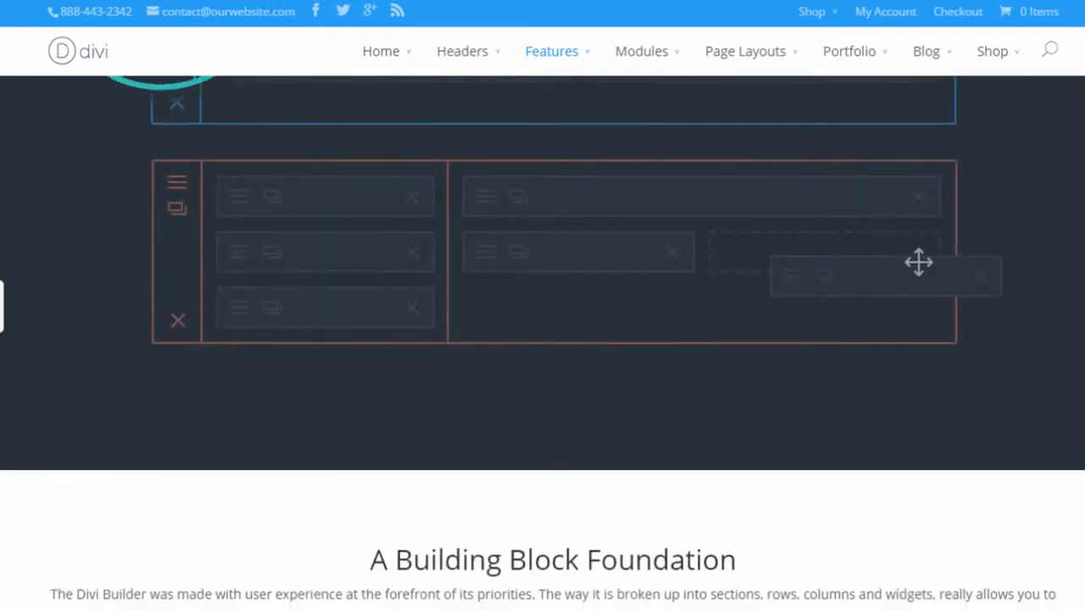
scroll(down, 3)
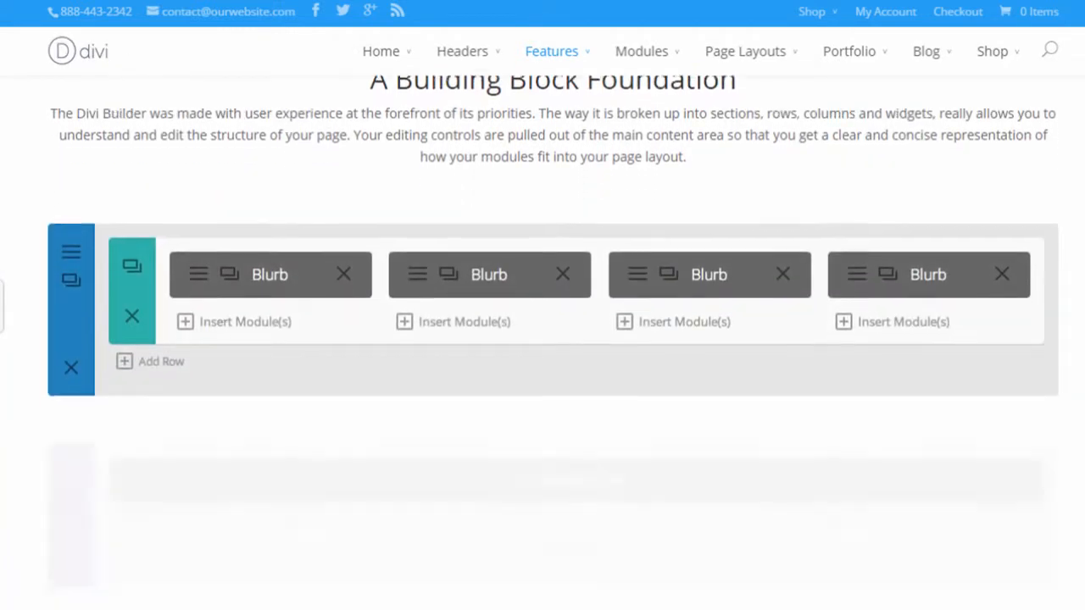
scroll(down, 3)
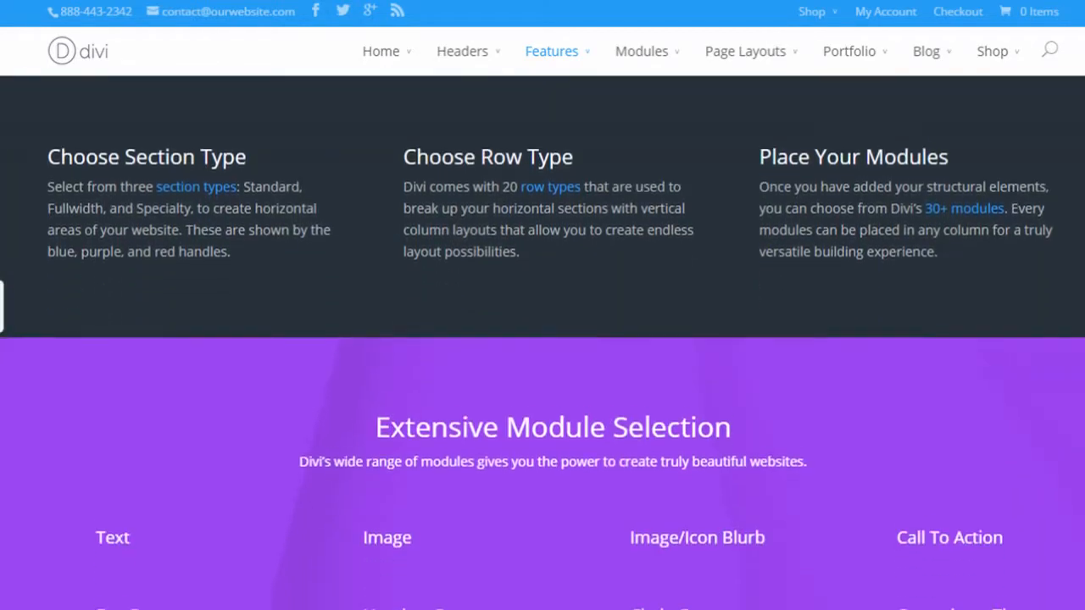
scroll(down, 3)
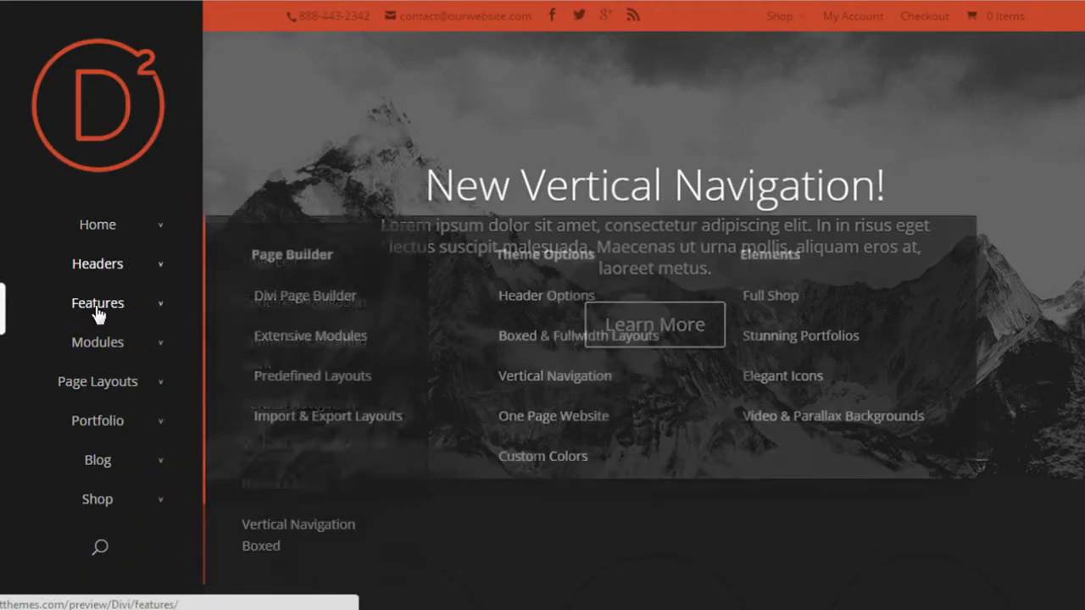
scroll(down, 3)
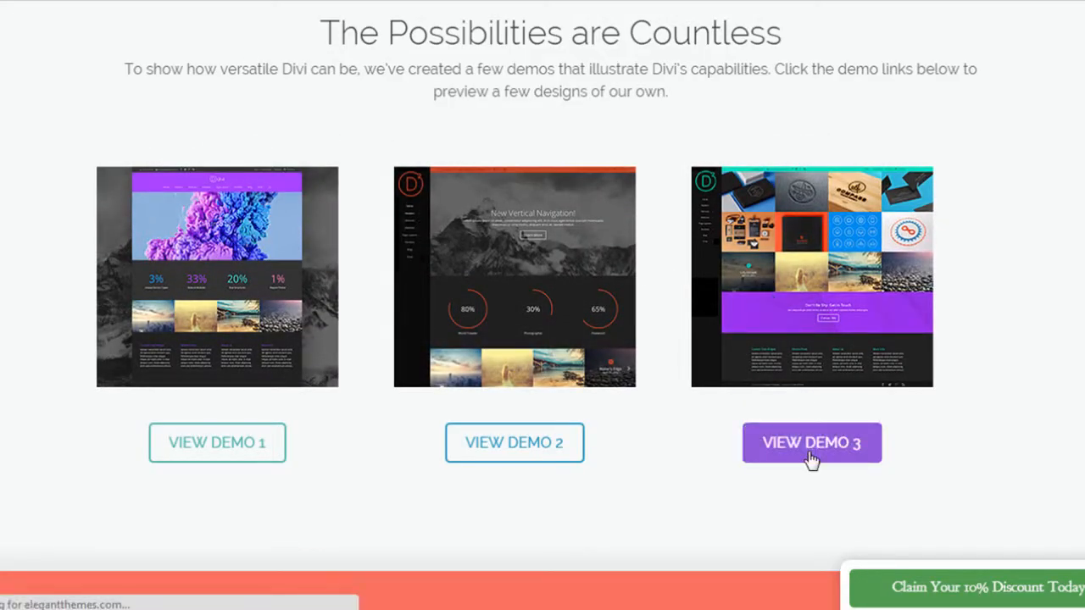
click(811, 442)
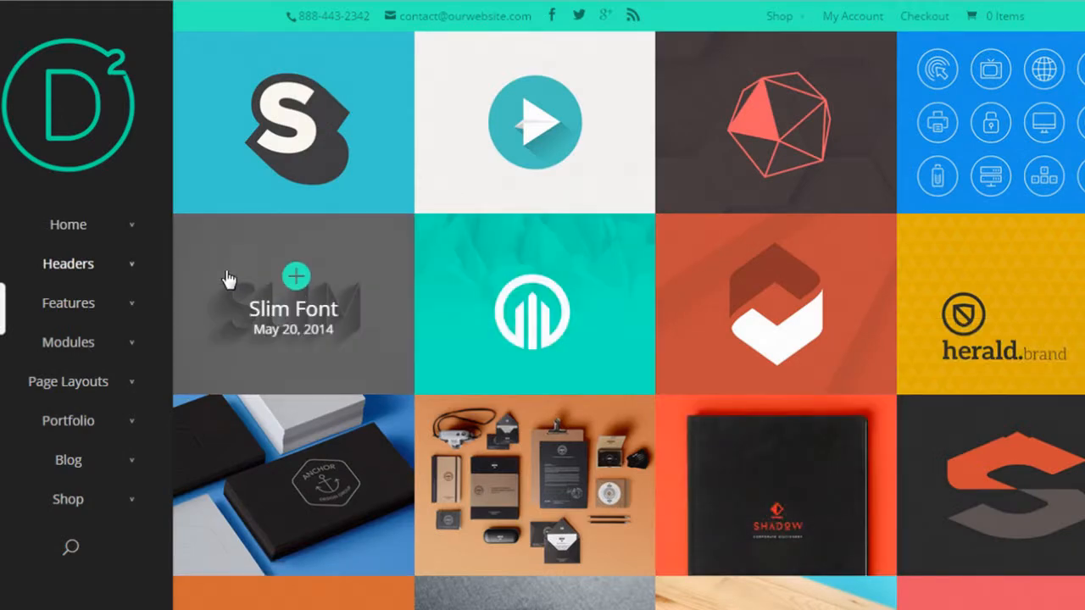
Browse the Header layouts and go to the Modules > Image demo page.
click(292, 303)
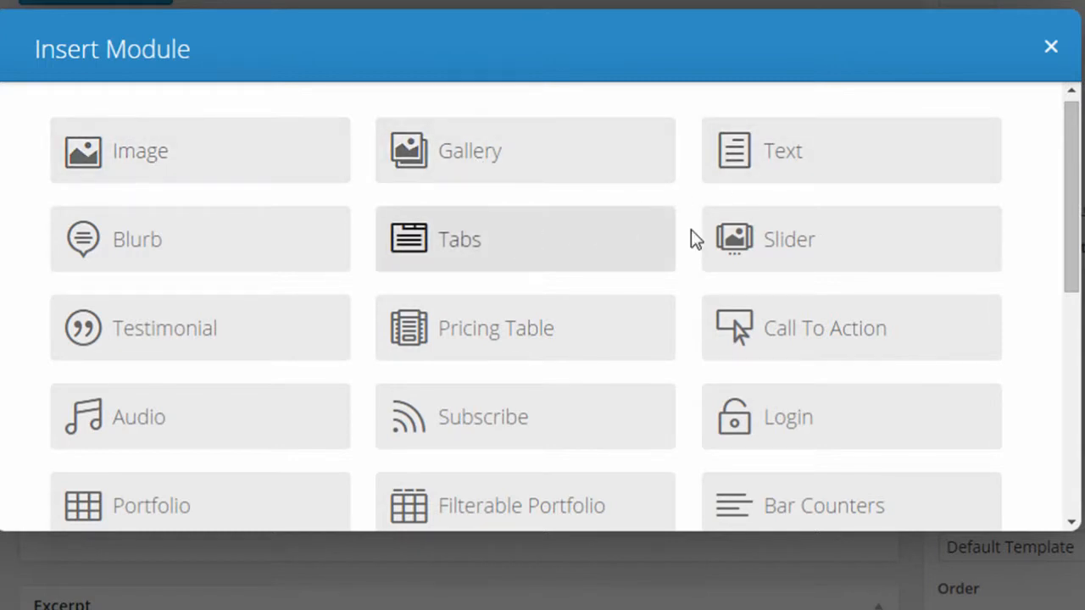
mouse_move(814, 280)
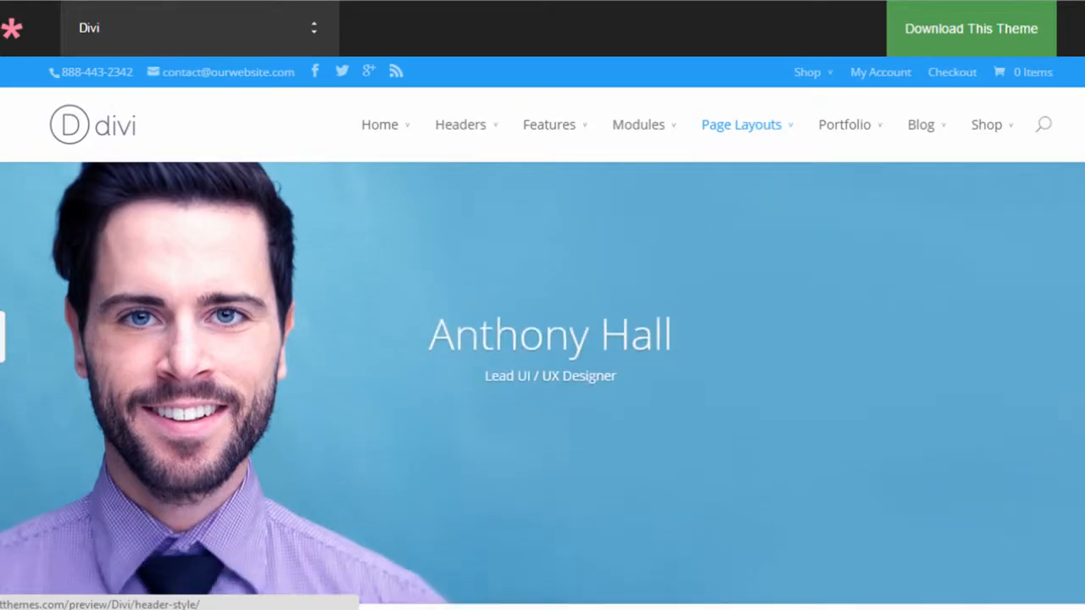
scroll(down, 3)
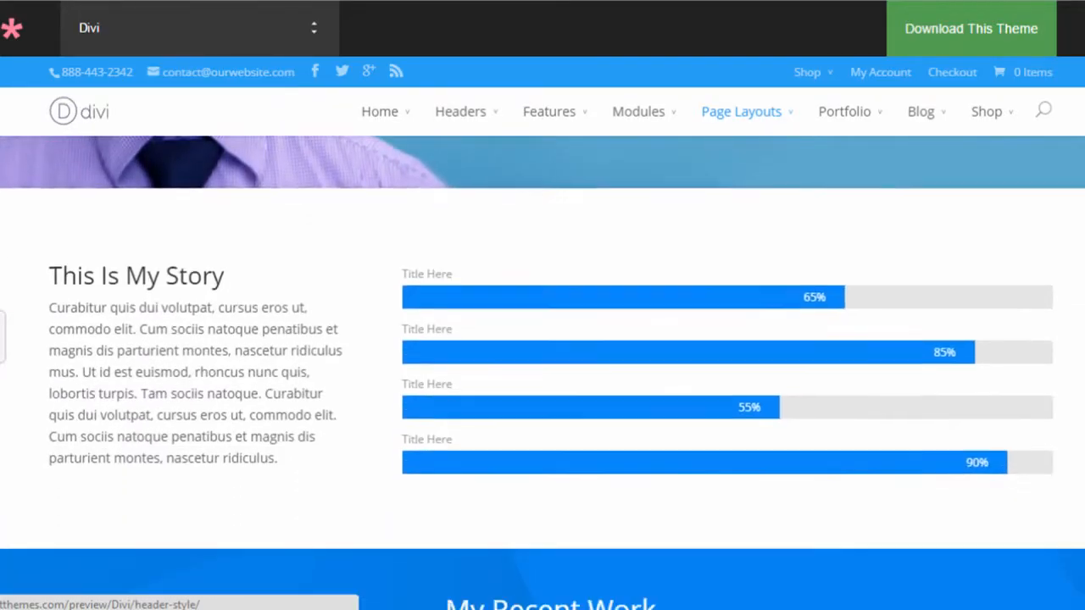
scroll(down, 3)
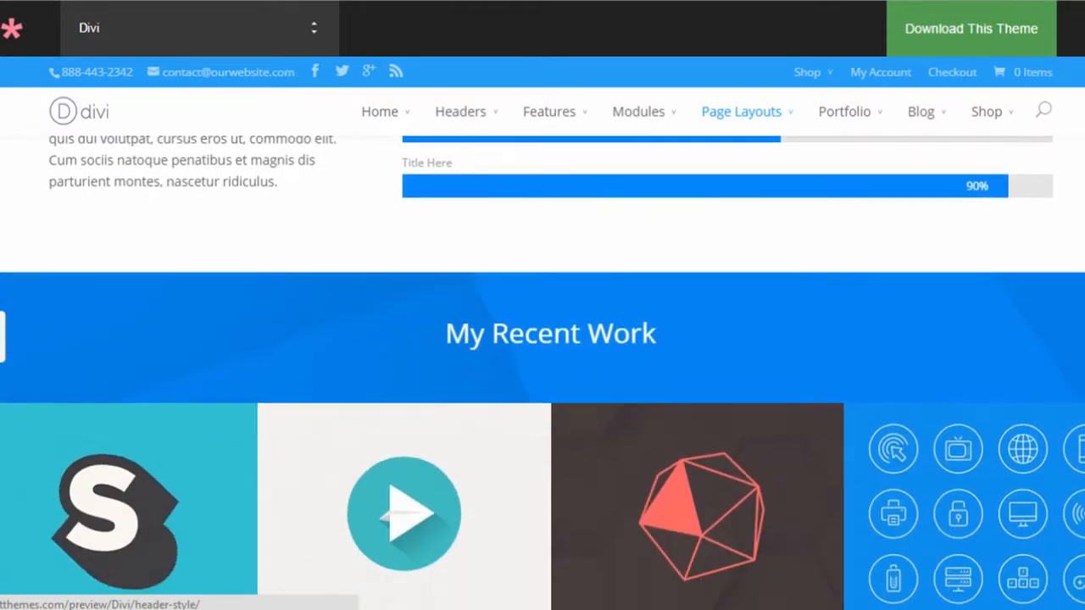
scroll(down, 3)
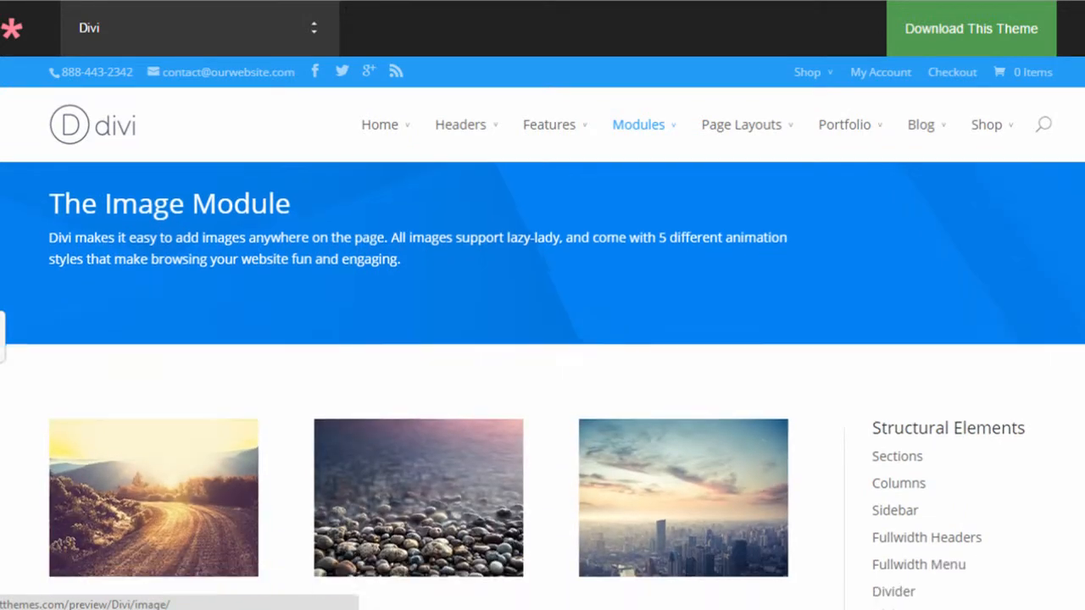
scroll(down, 3)
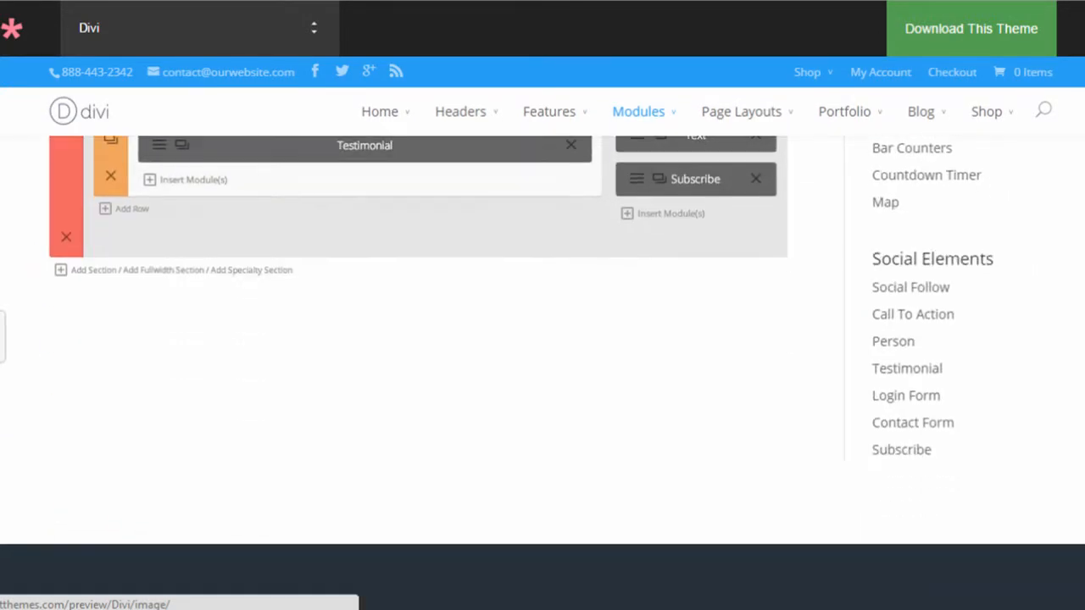
scroll(down, 3)
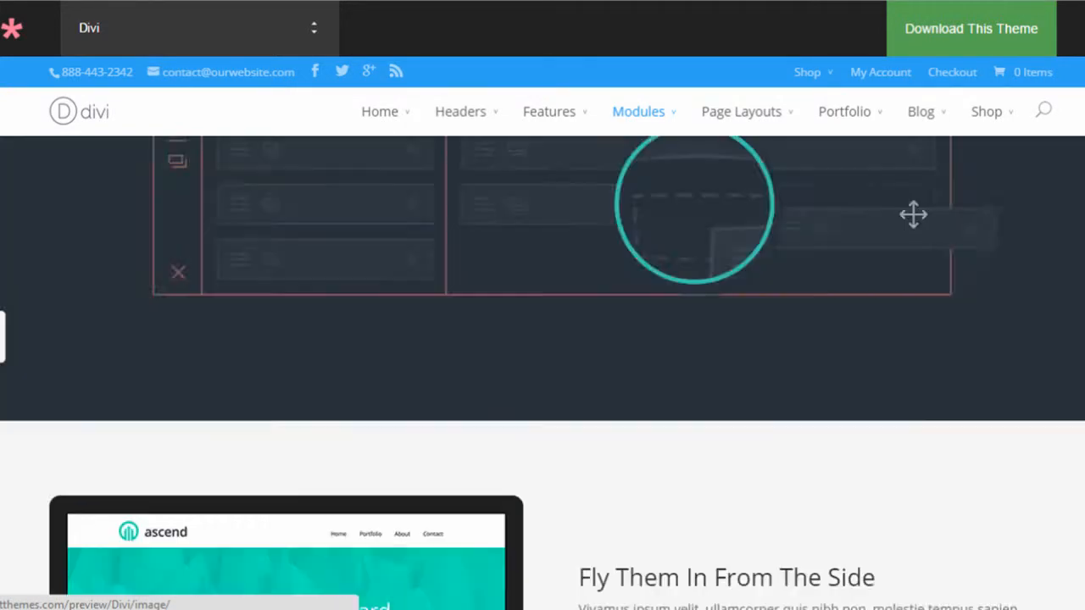
click(638, 111)
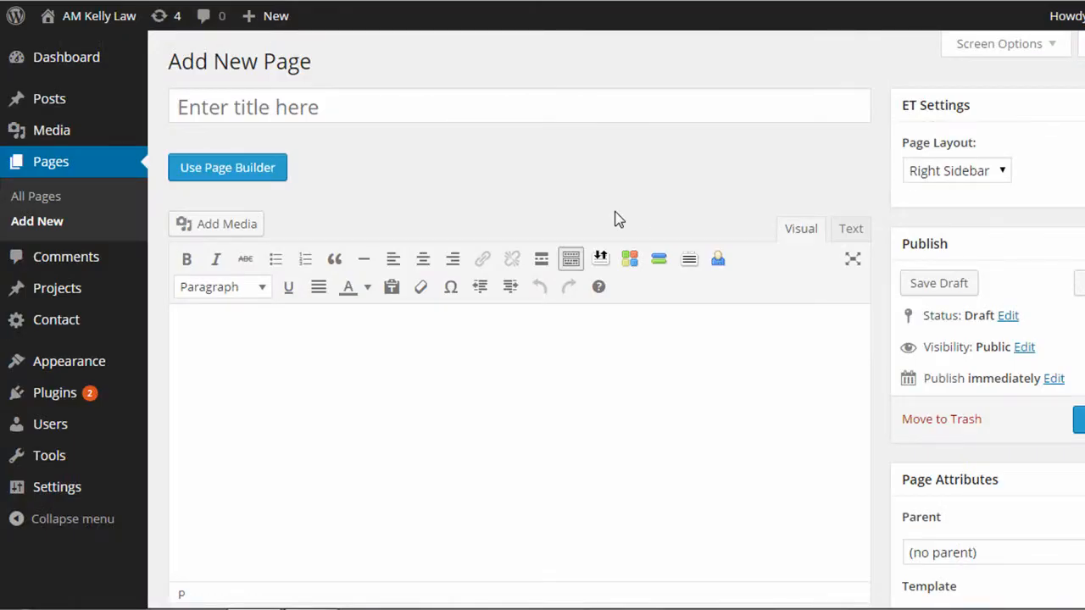
mouse_move(525, 328)
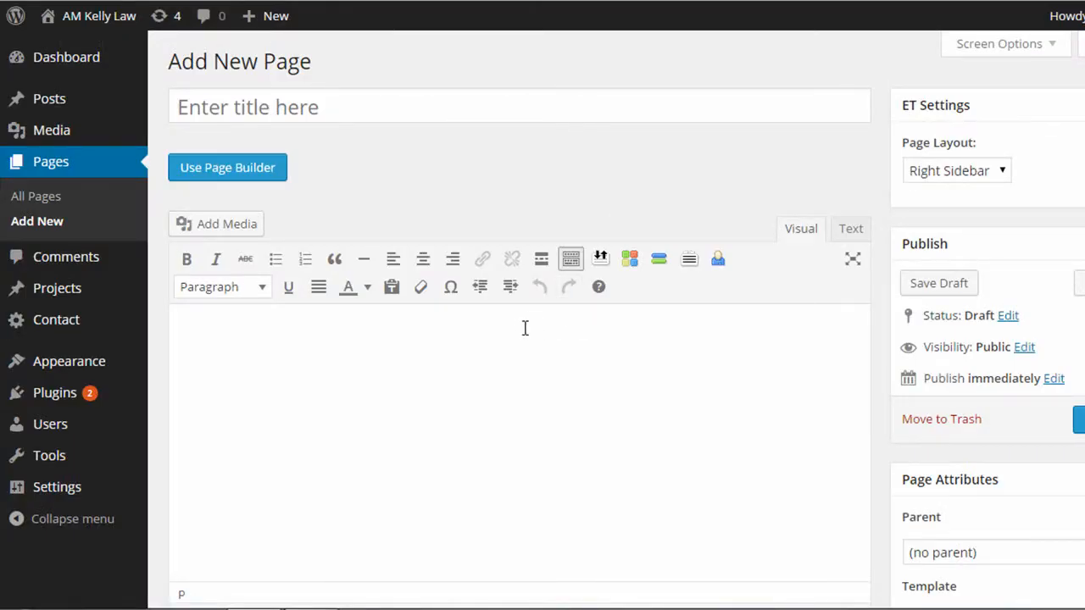
Start editing the body content of the blank new page.
click(370, 331)
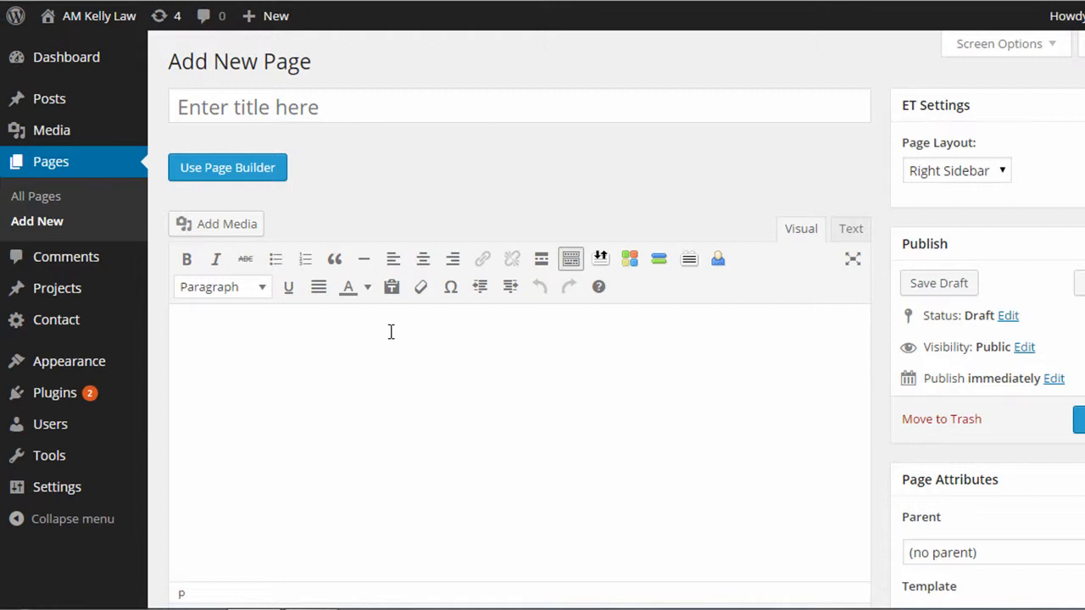
mouse_move(356, 222)
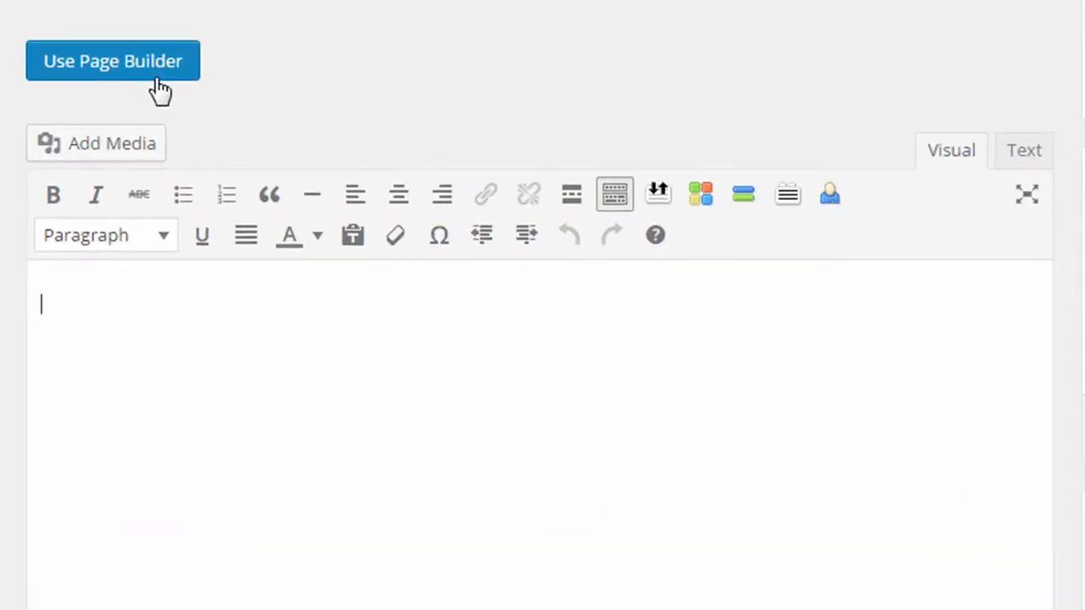
Enable the Divi Page Builder and add a row with a 1/2 + 1/2 column layout.
click(112, 61)
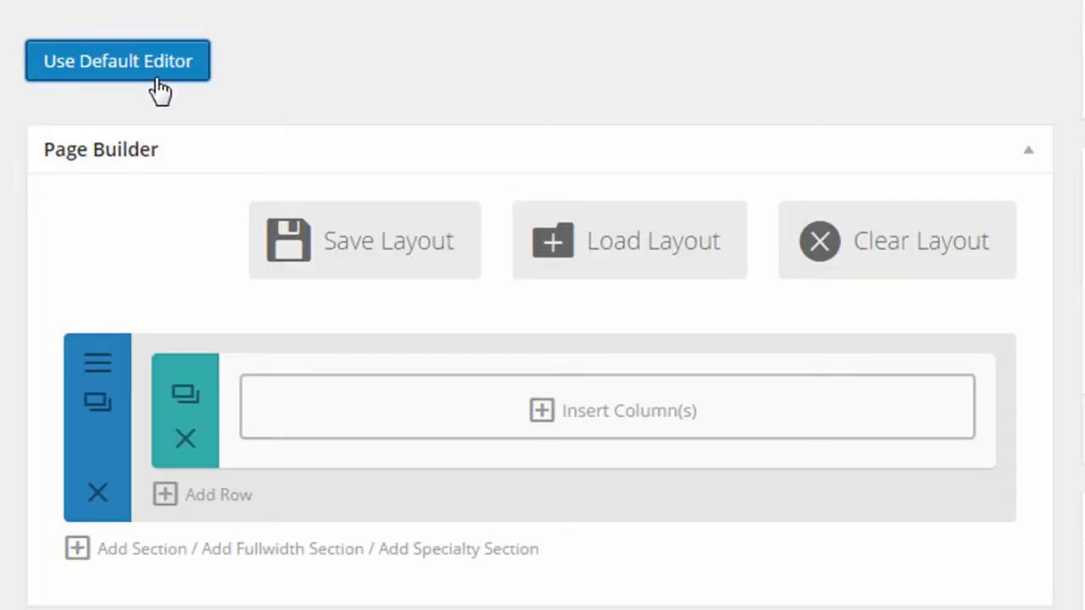
mouse_move(1072, 123)
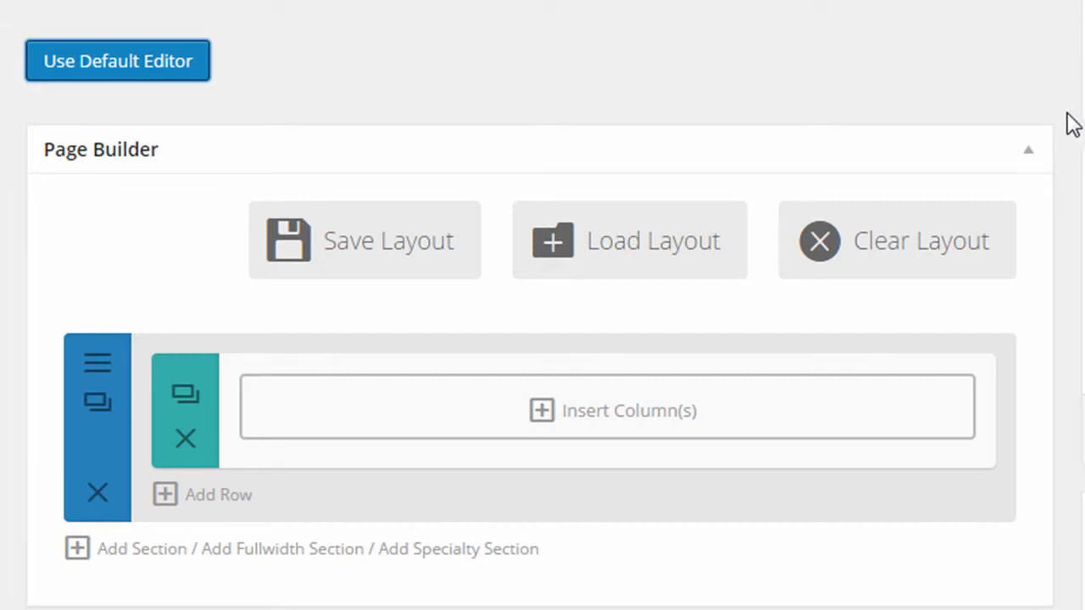
scroll(down, 3)
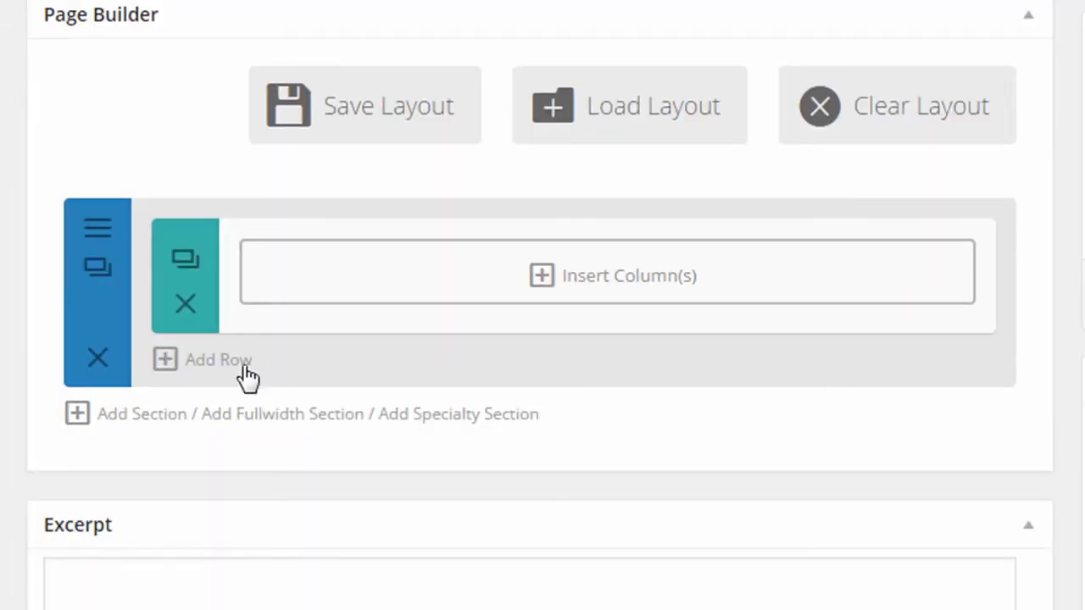
click(629, 276)
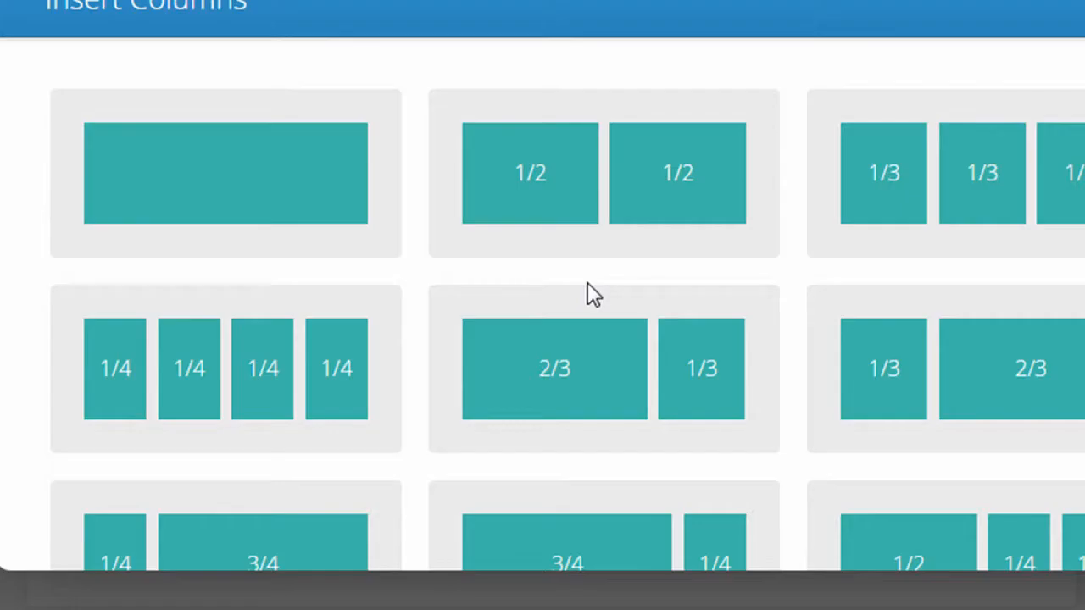
scroll(down, 3)
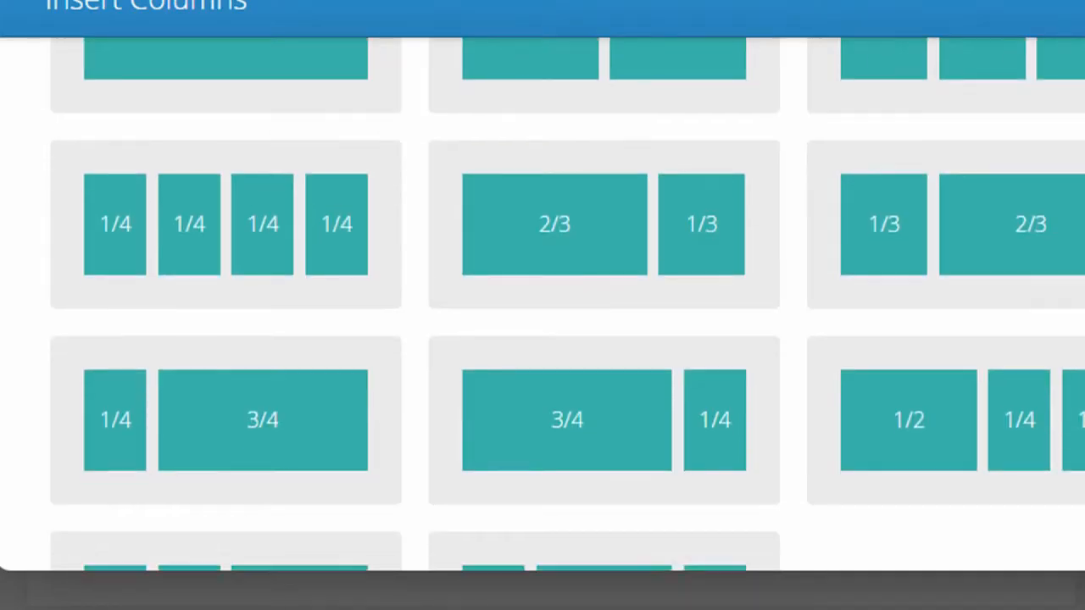
scroll(up, 3)
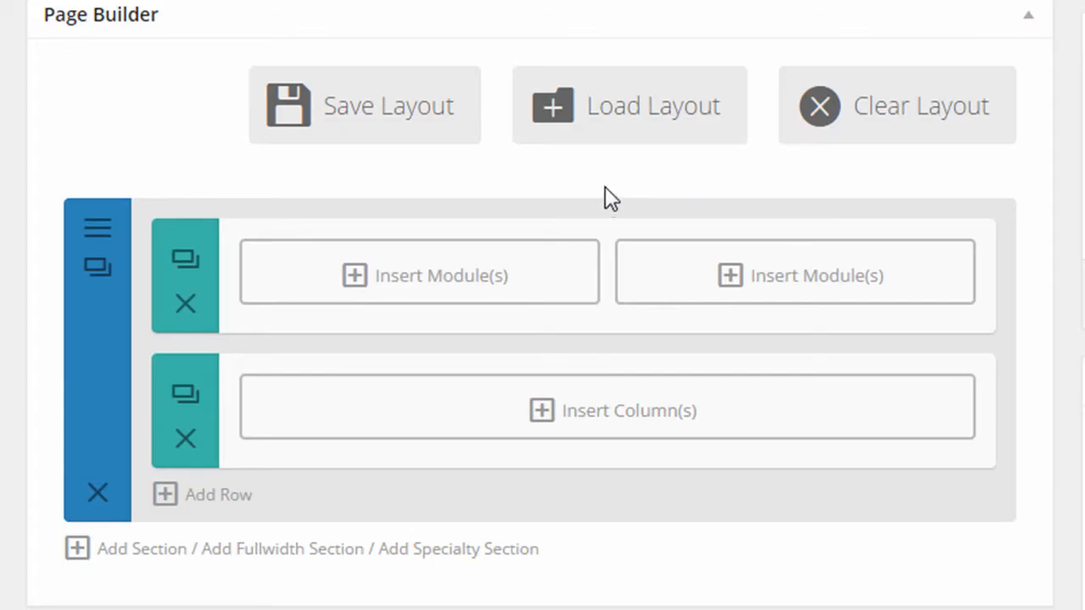
mouse_move(475, 280)
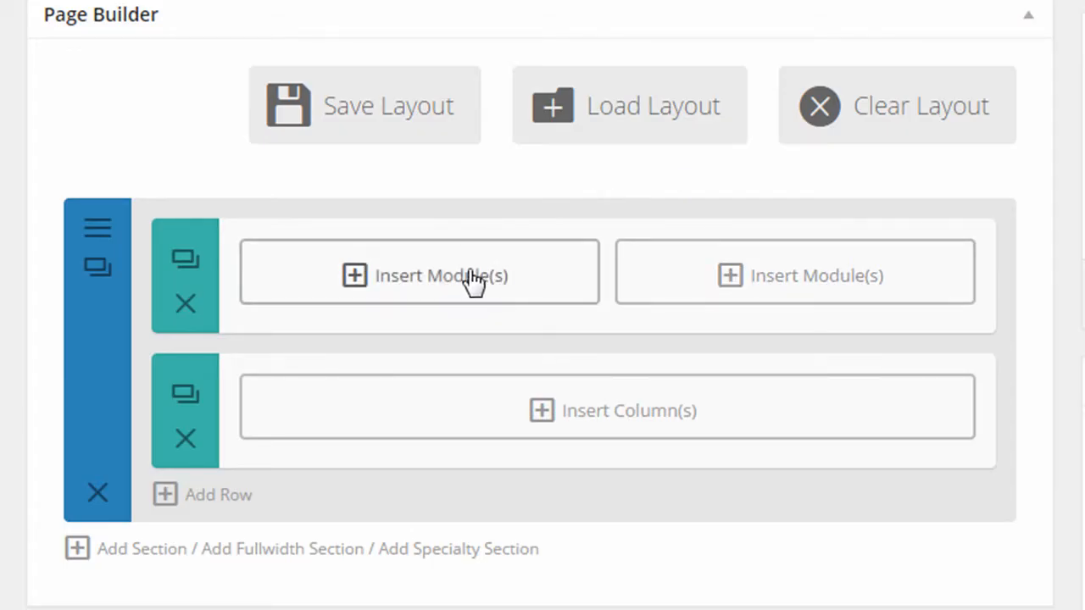
Add a Text module to the left column containing the pasted Lorem ipsum paragraph, and save it.
click(420, 273)
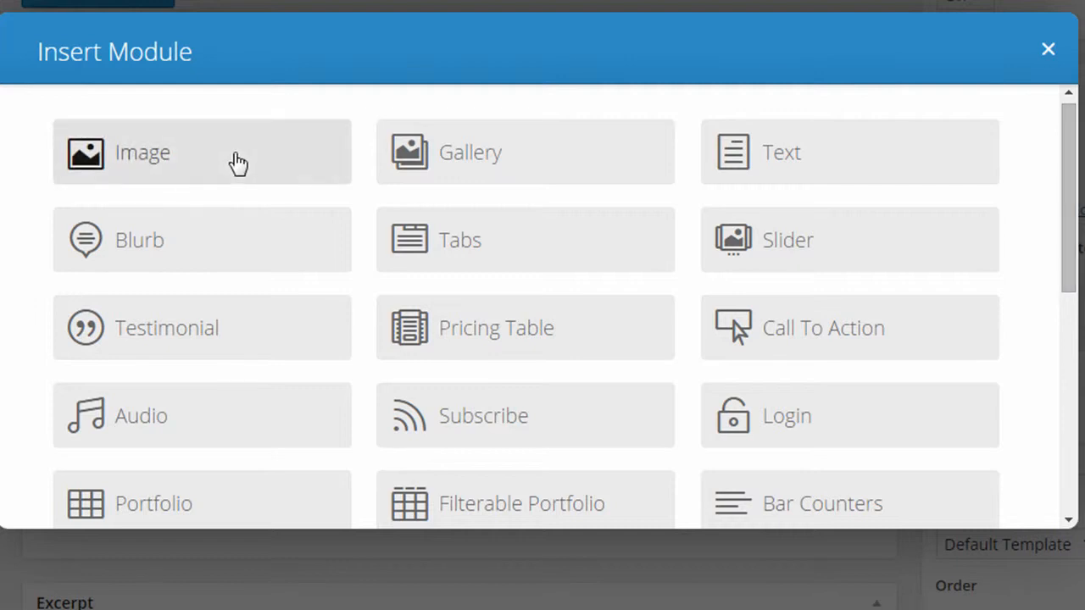
mouse_move(602, 233)
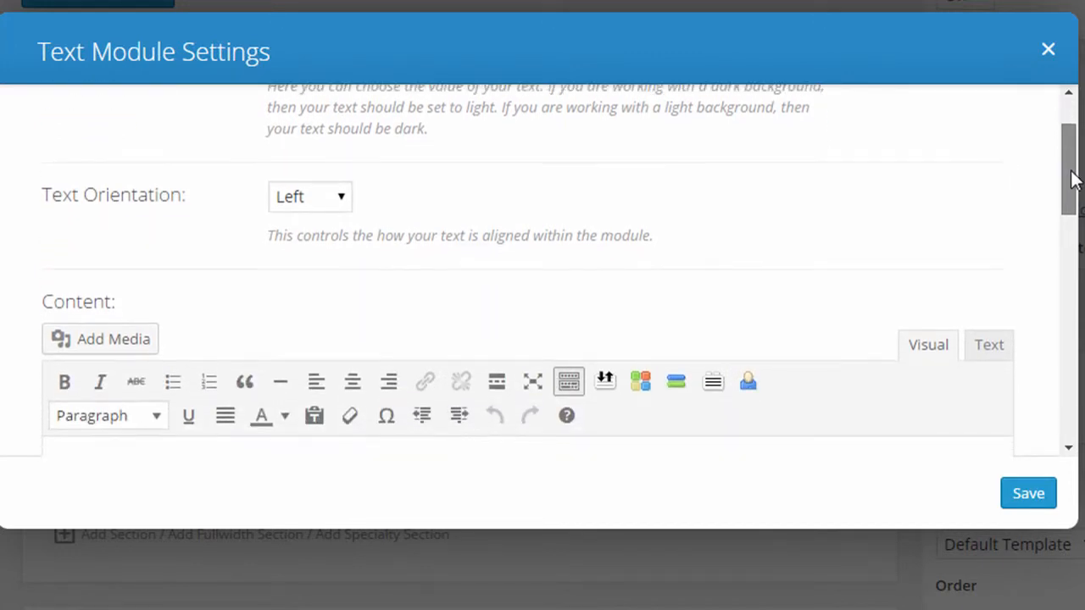
scroll(down, 3)
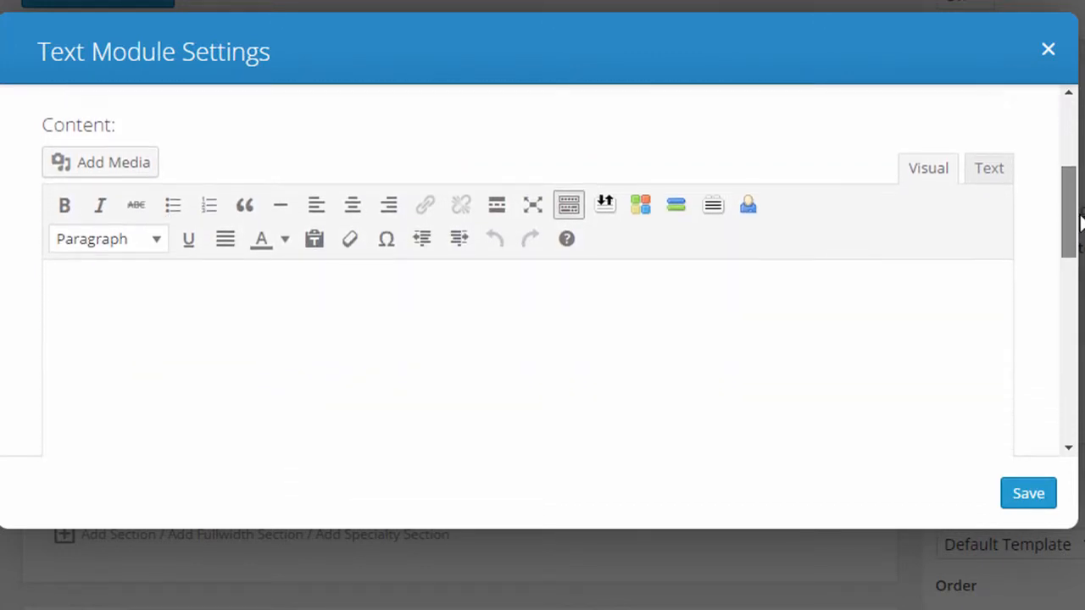
scroll(down, 3)
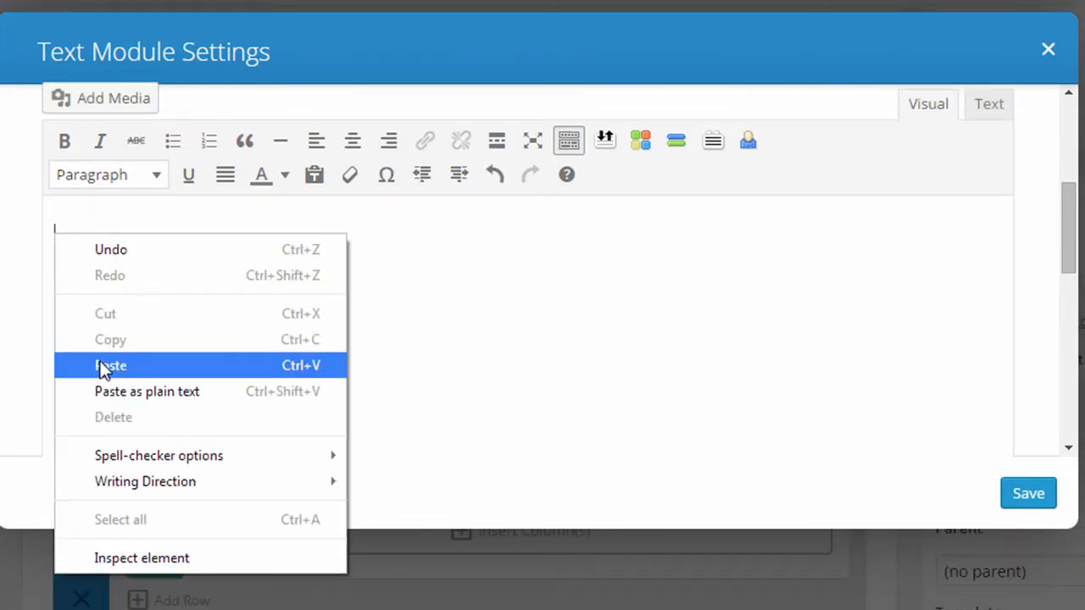
click(111, 365)
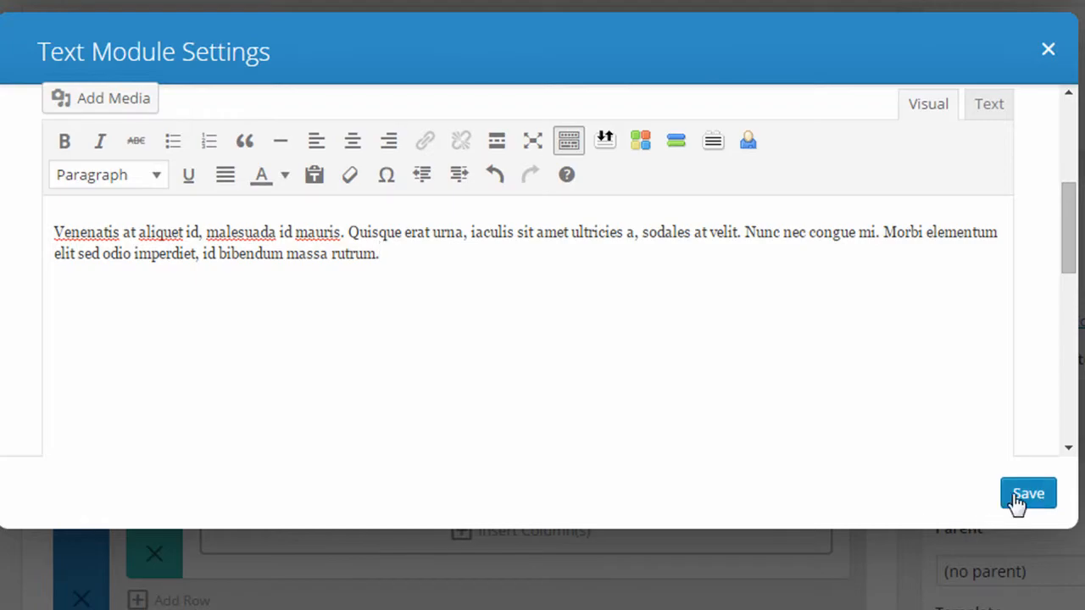
click(1027, 493)
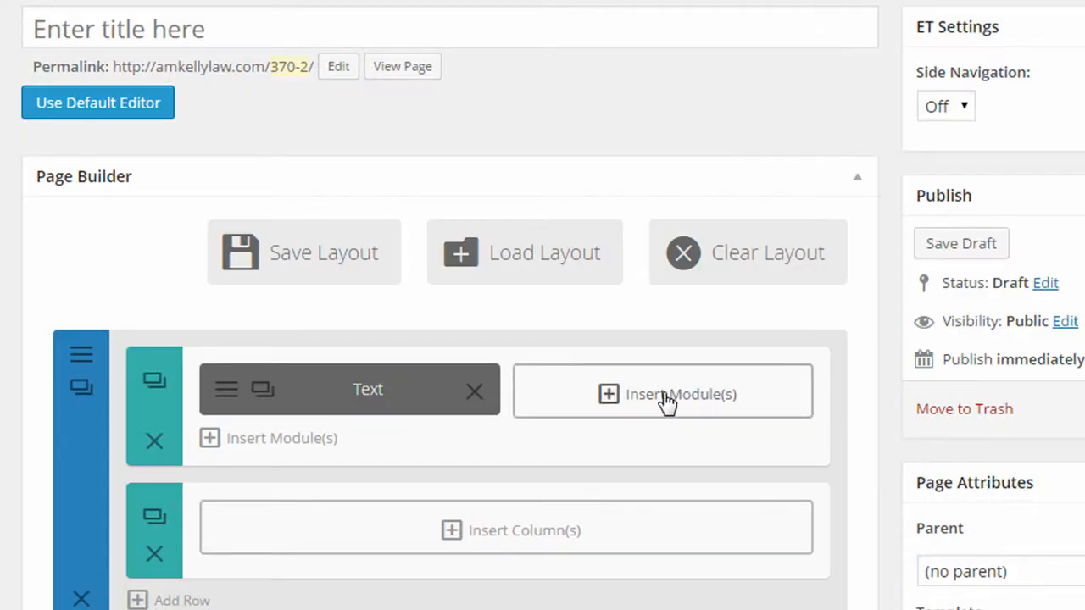
Insert an Image module in the right column and save it without choosing a picture.
click(663, 394)
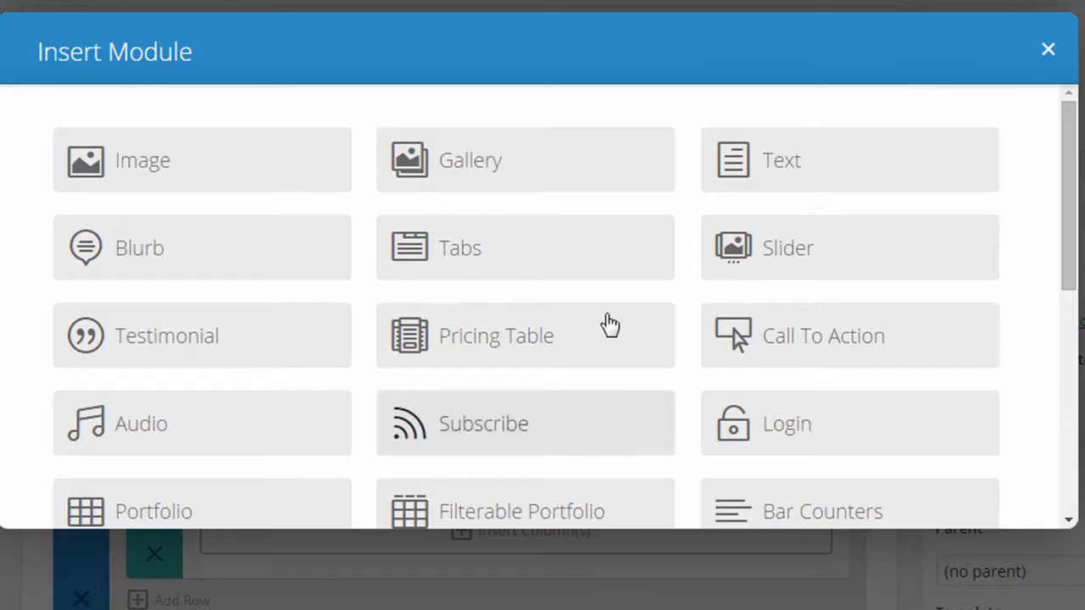
click(201, 159)
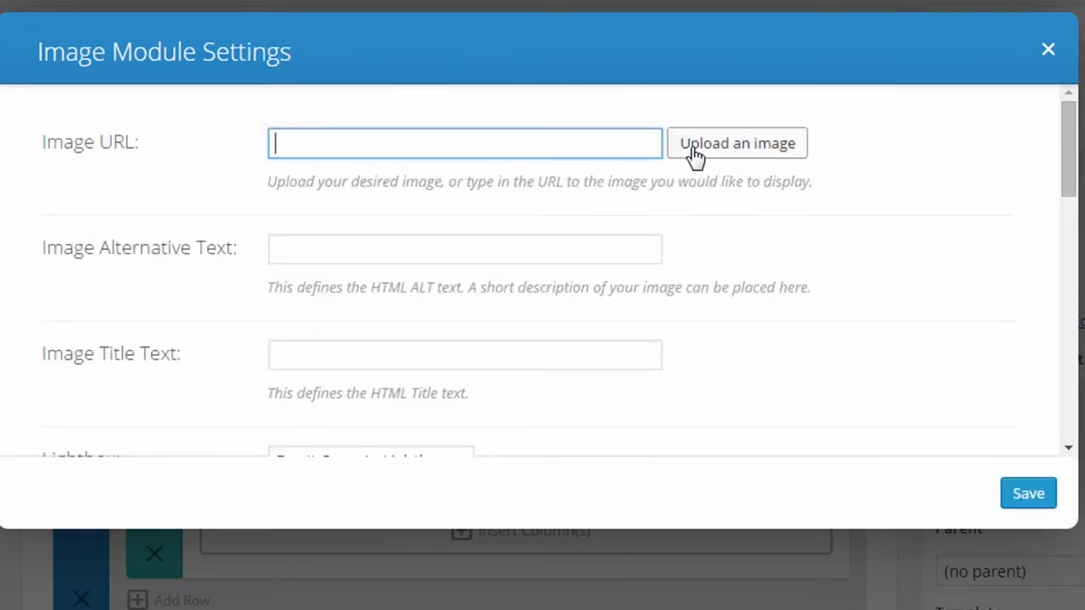
mouse_move(229, 163)
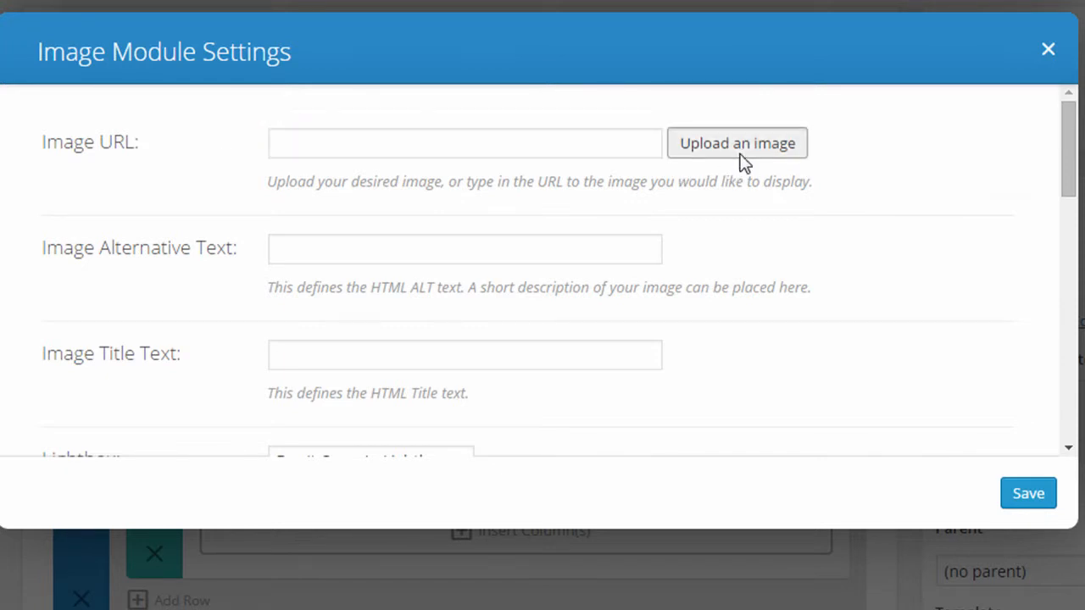
click(736, 143)
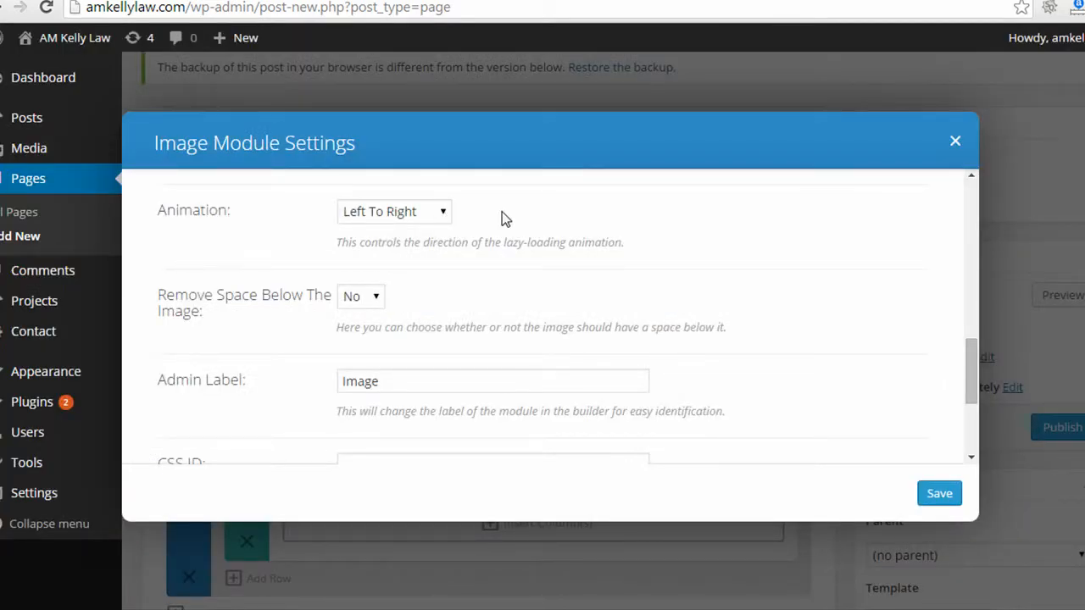
scroll(down, 3)
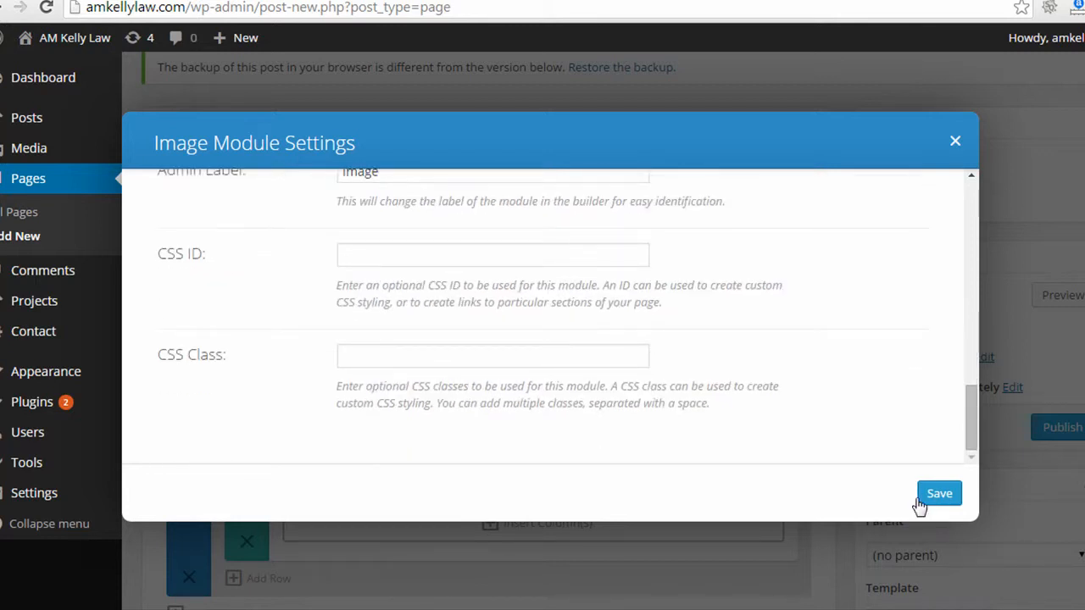
click(939, 494)
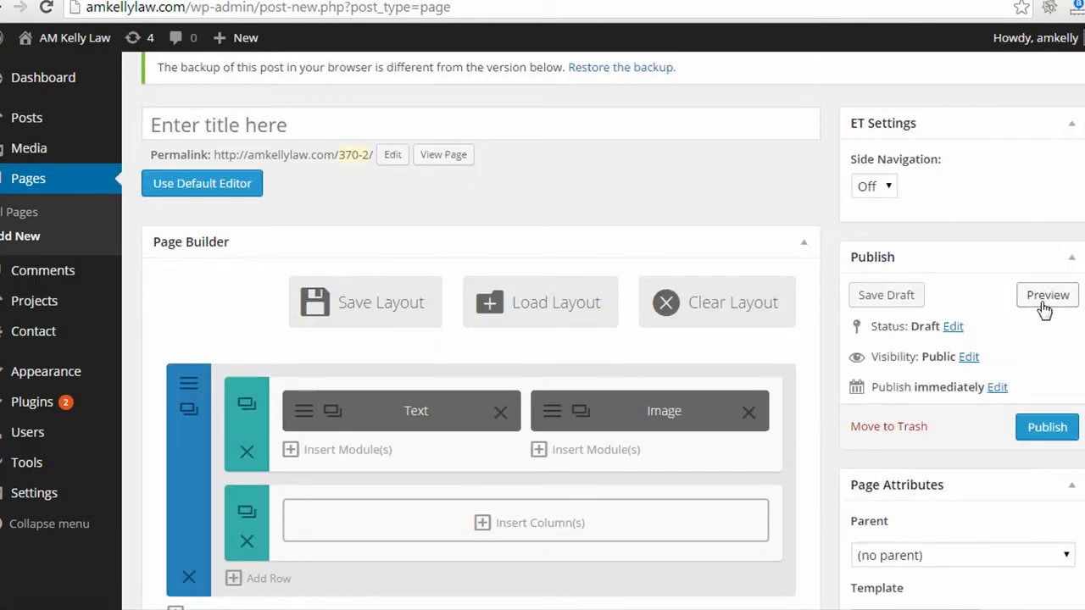
Preview the draft, then add an empty section below, dismissing the specialty layout choices.
click(1047, 294)
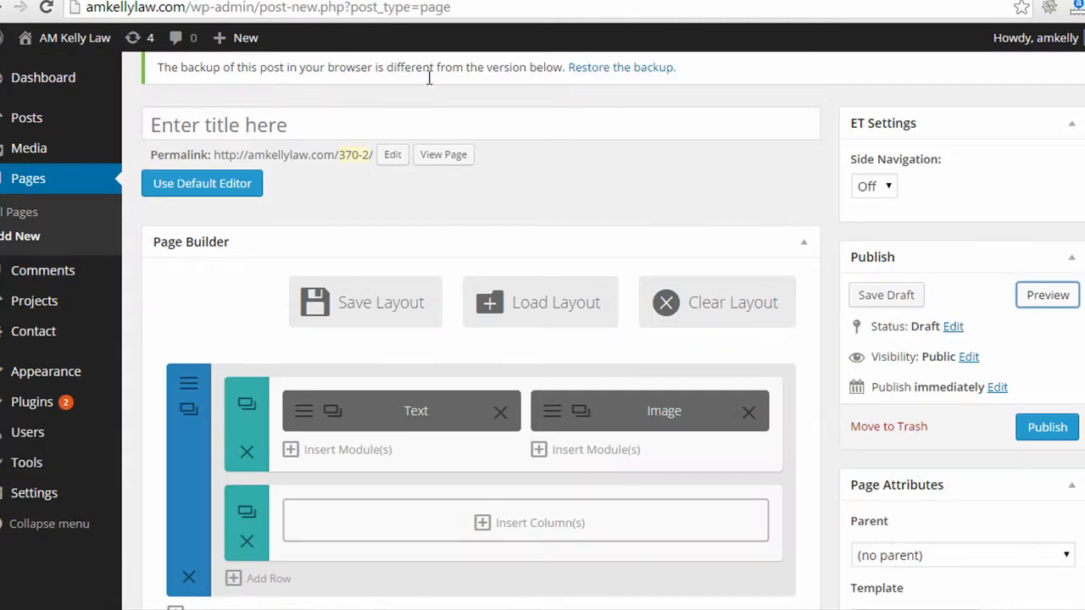
scroll(down, 3)
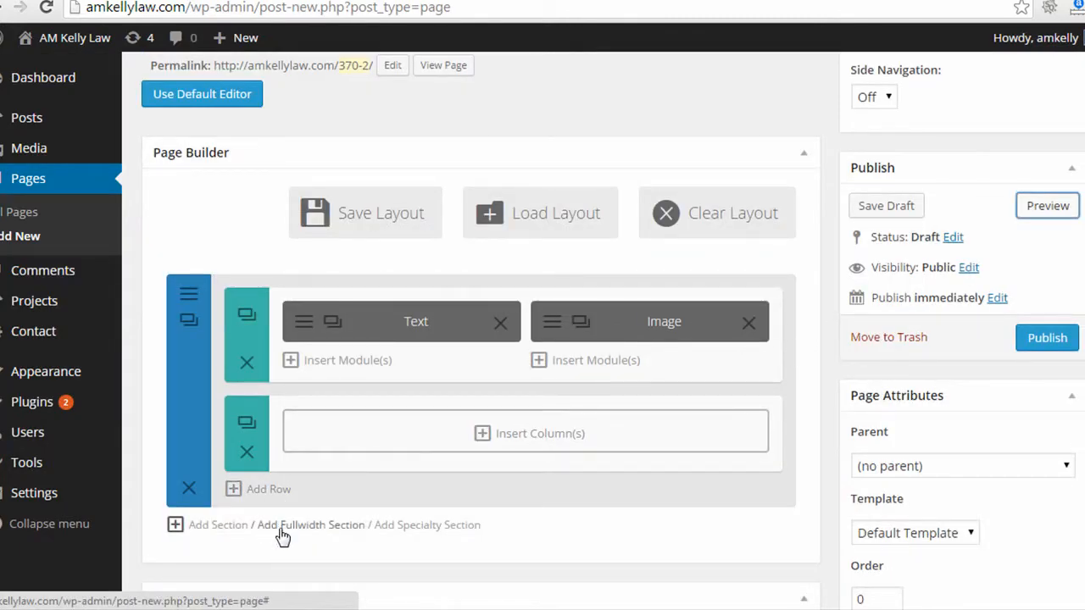
mouse_move(402, 526)
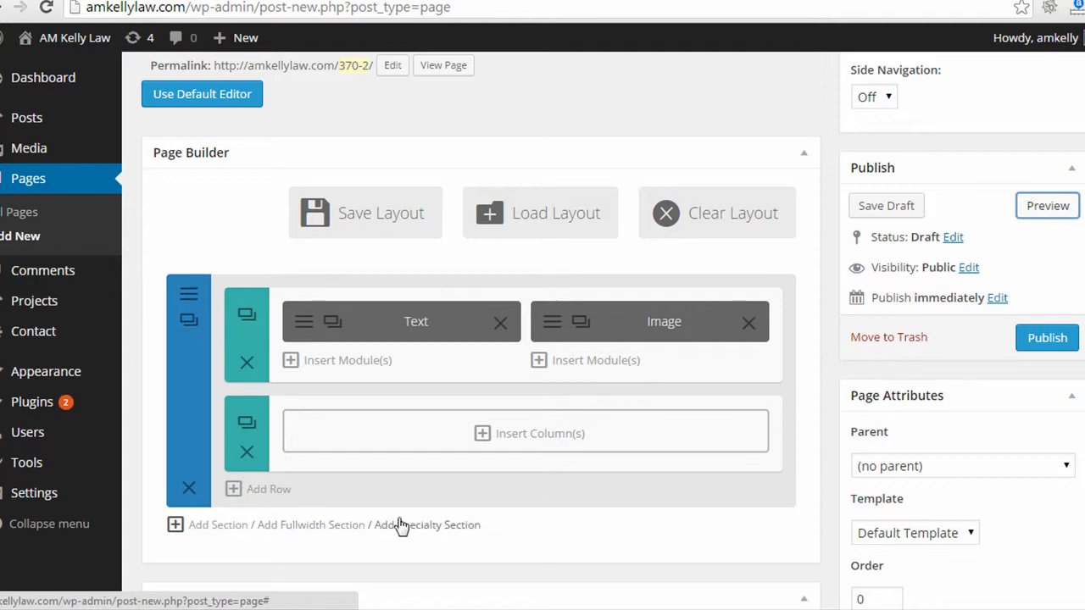
click(540, 433)
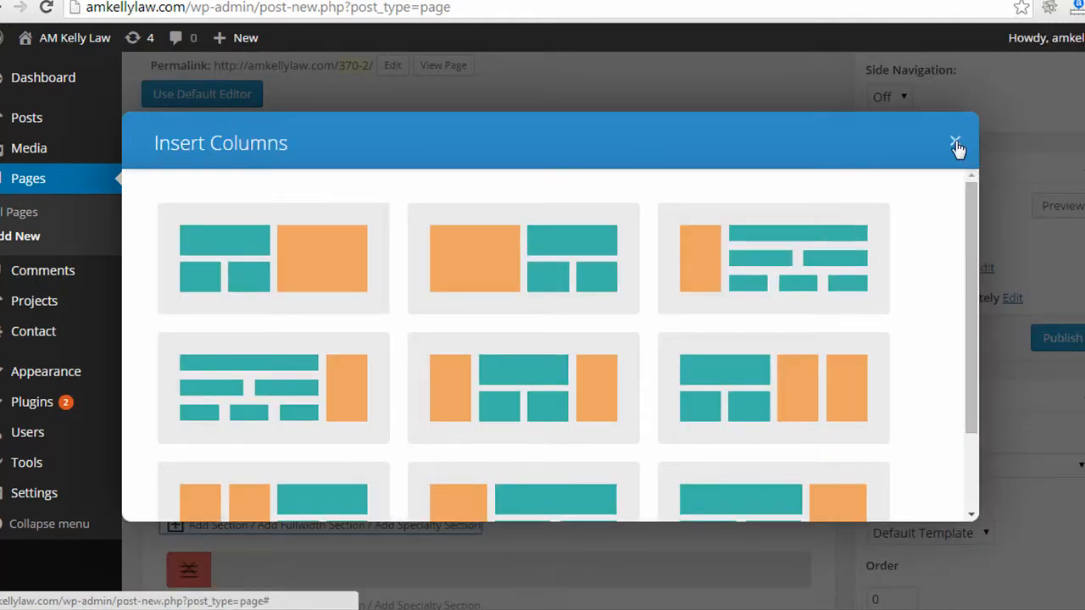
click(955, 142)
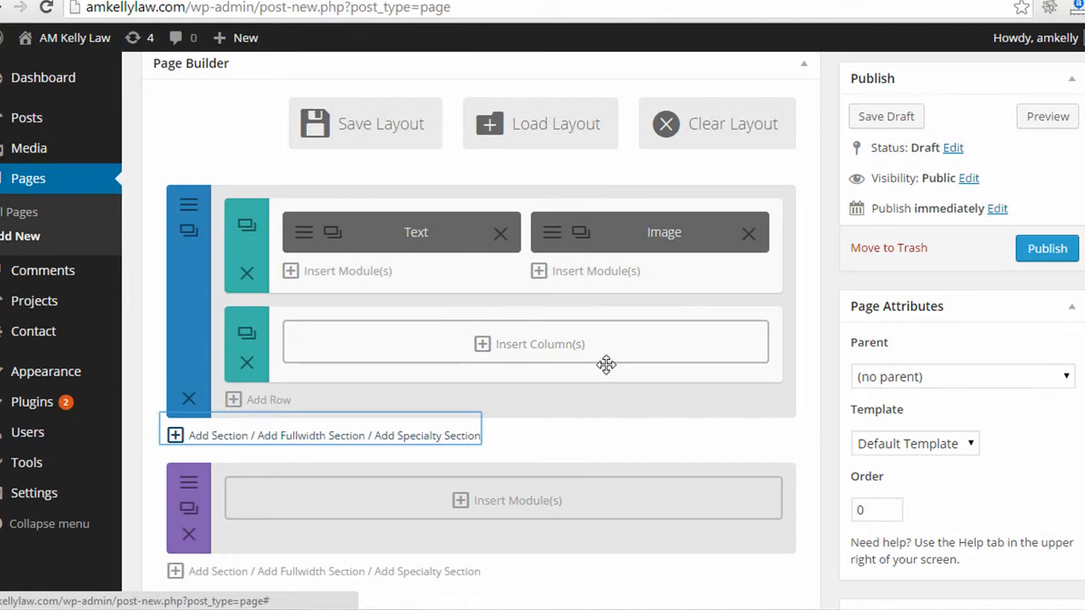
mouse_move(627, 242)
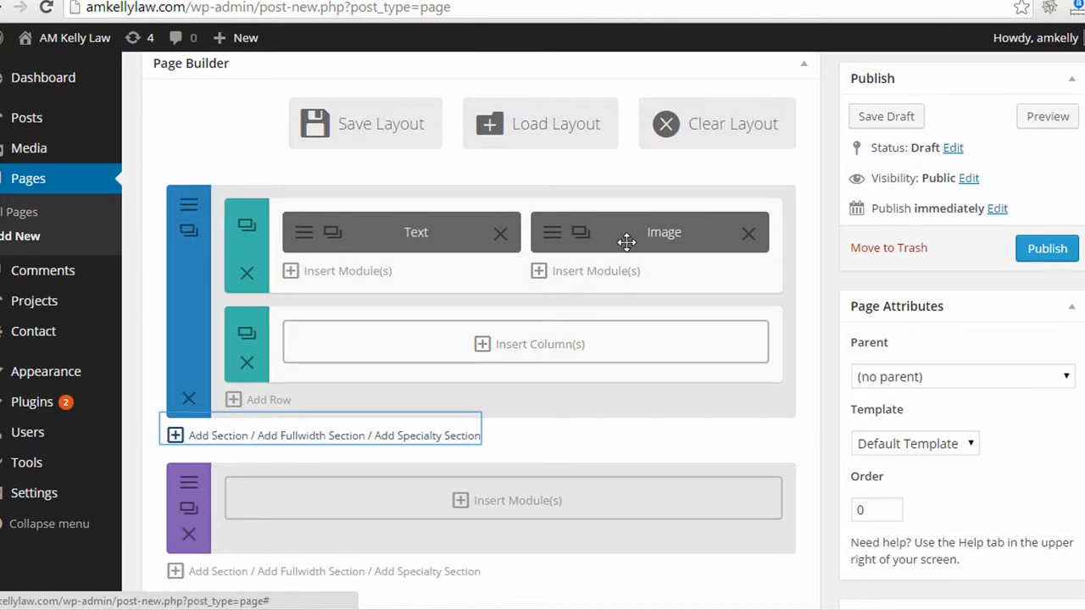
Move the Image module into the lower row and the Text module to the right column.
click(526, 343)
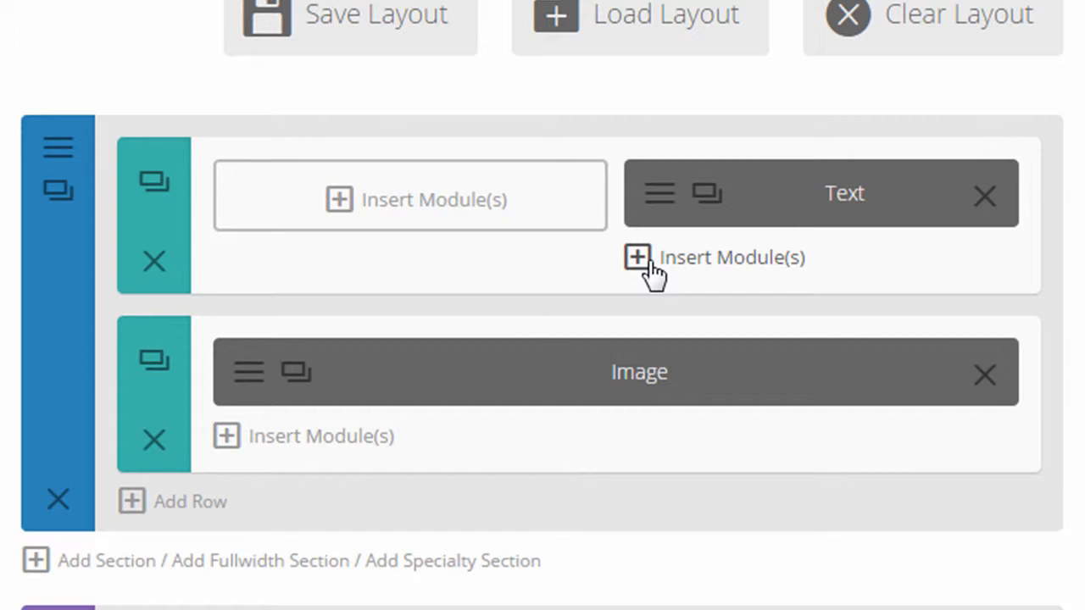
scroll(down, 3)
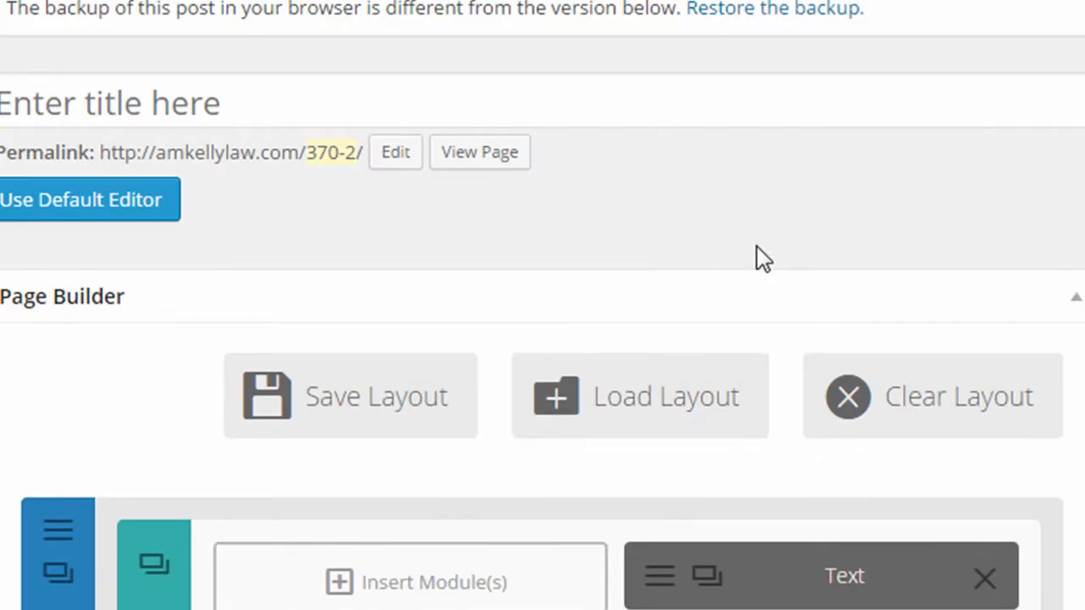
mouse_move(369, 428)
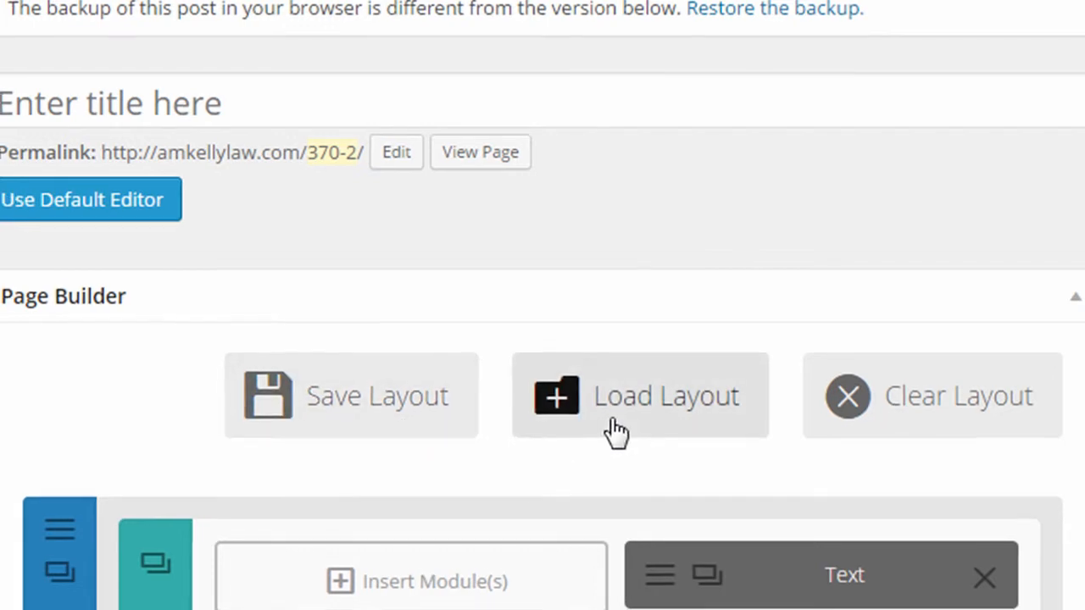
Load the Homepage Basic predefined layout, replacing the page's existing content.
click(640, 394)
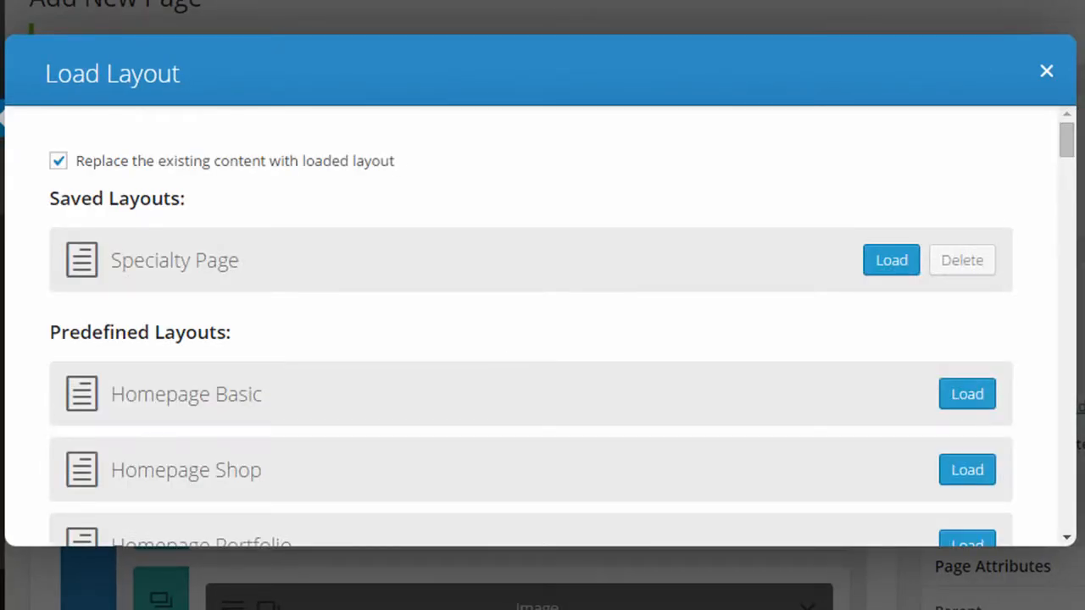
scroll(down, 3)
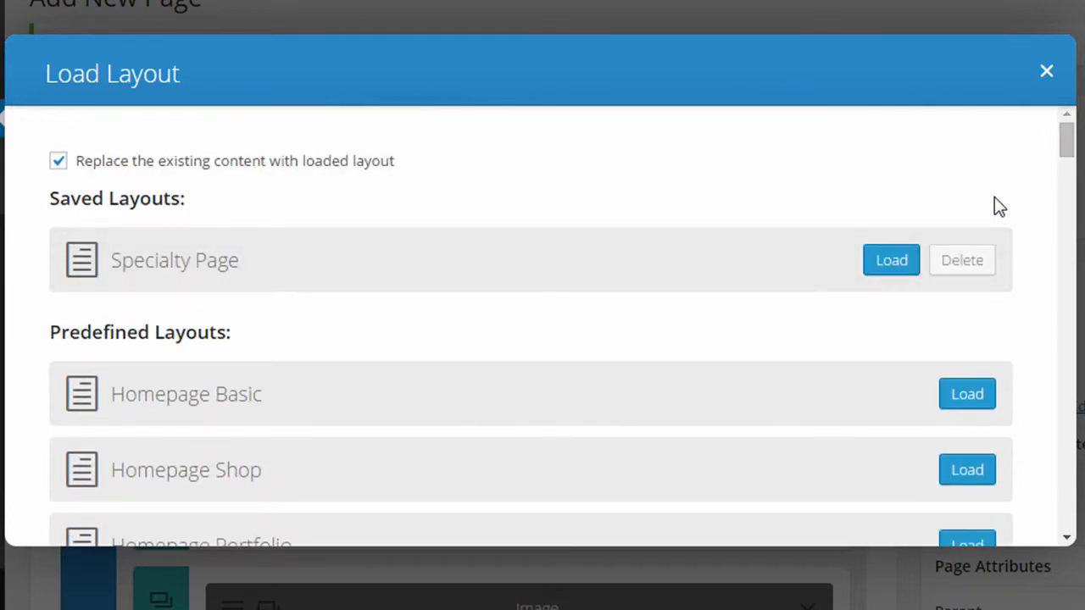
mouse_move(1006, 333)
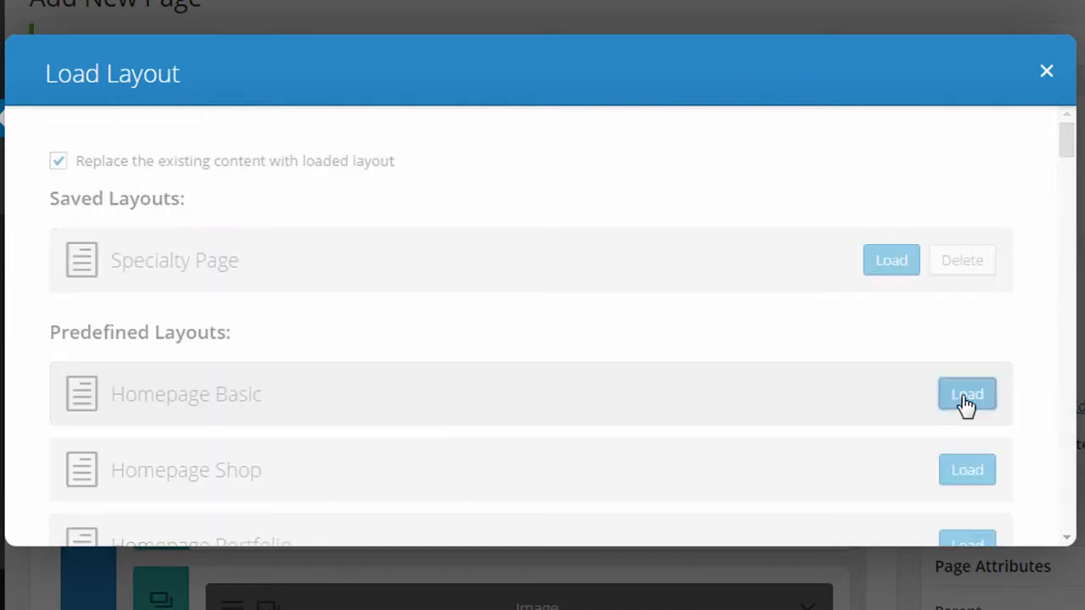
click(967, 394)
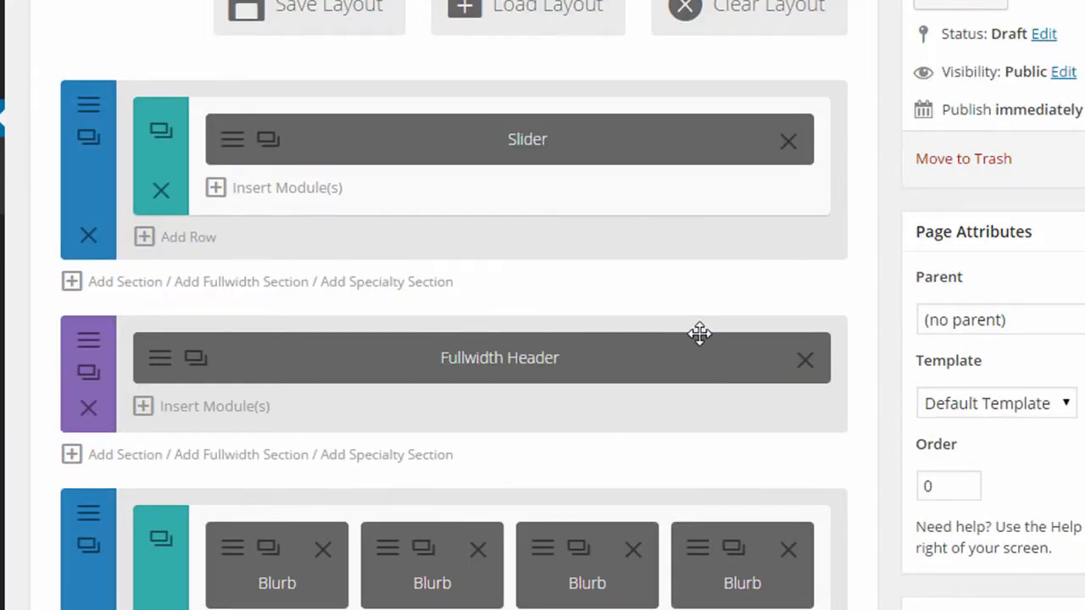
scroll(down, 3)
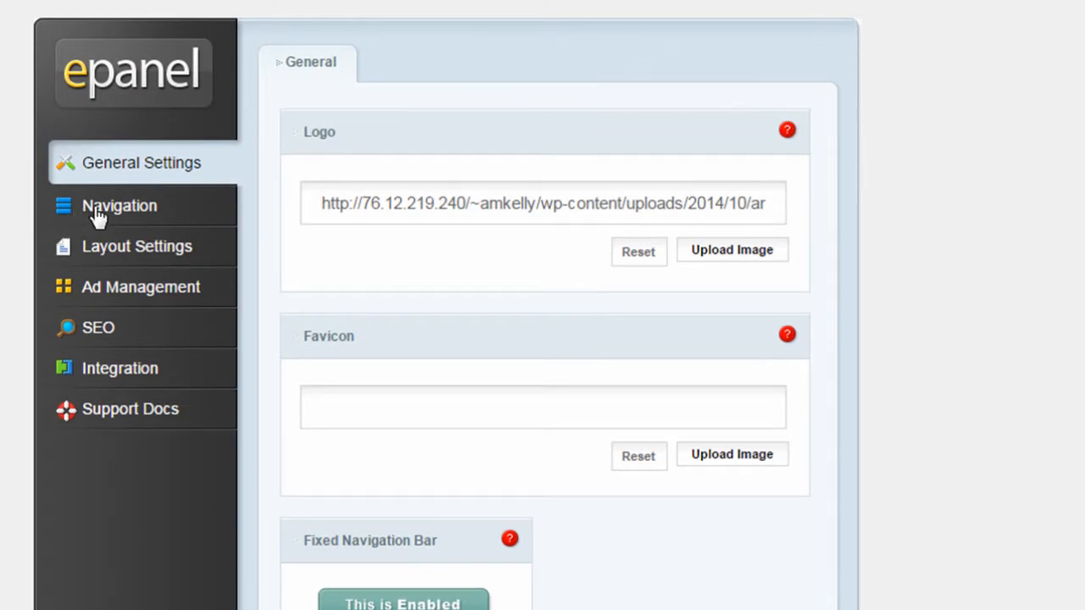
Review ePanel Layout Settings, then view the Customizer Colors panel for AM Kelly Law.
click(136, 246)
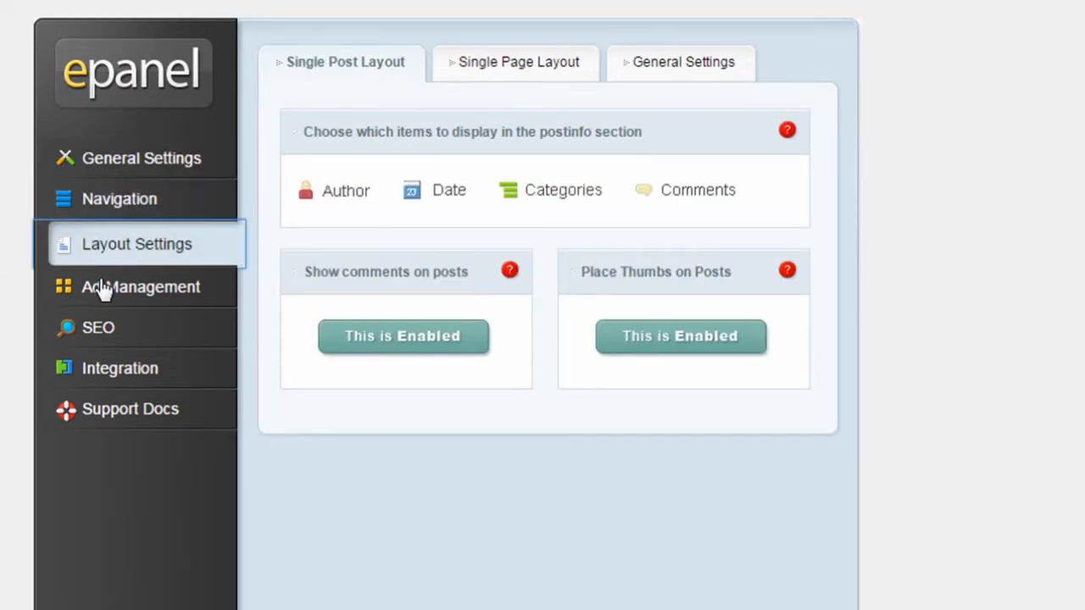
click(98, 327)
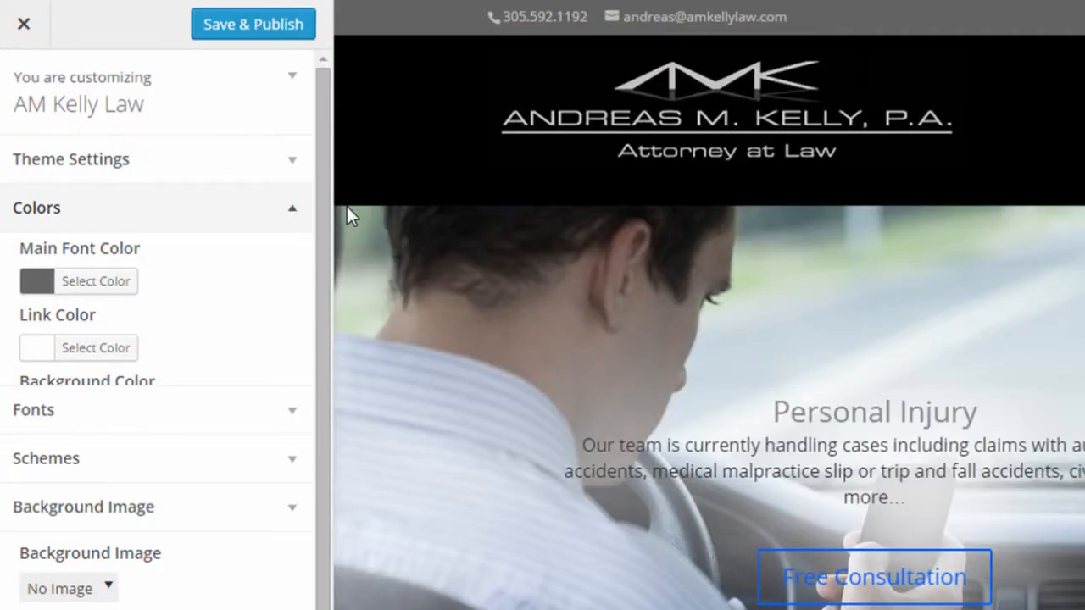
scroll(down, 3)
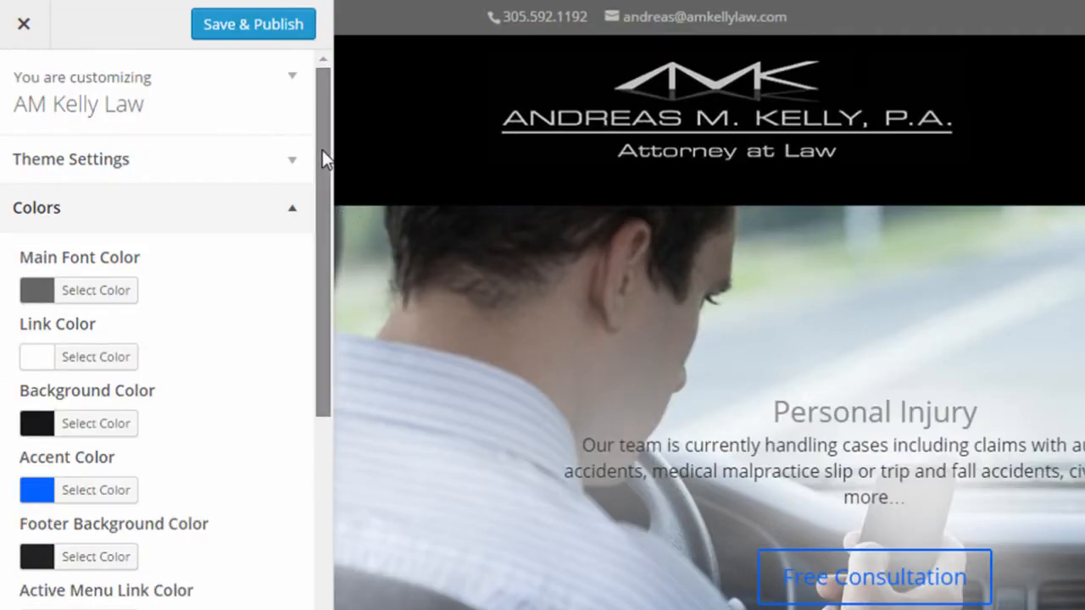
scroll(down, 3)
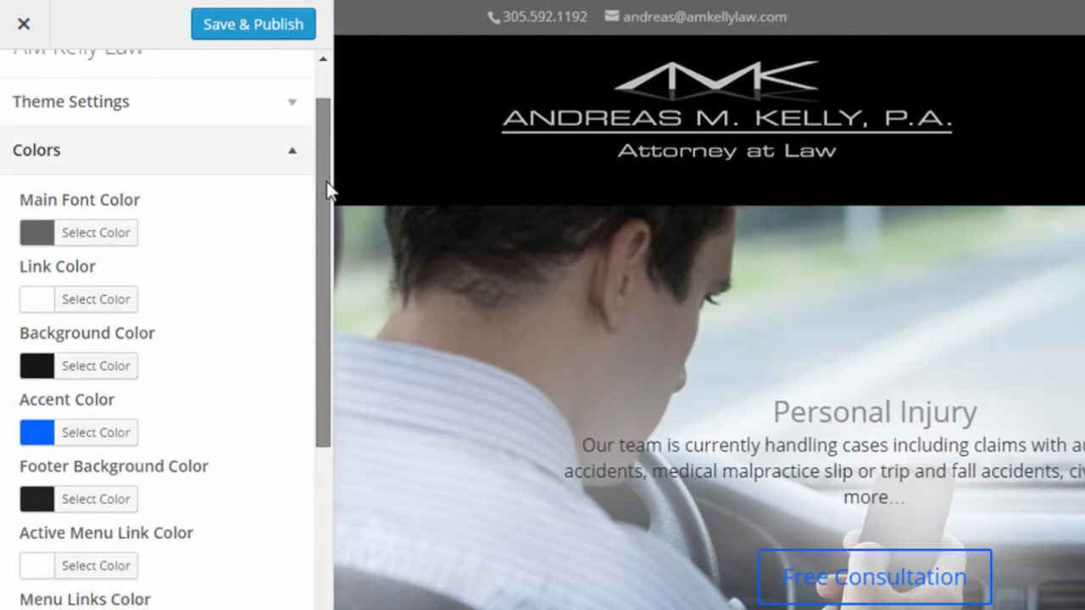
scroll(down, 3)
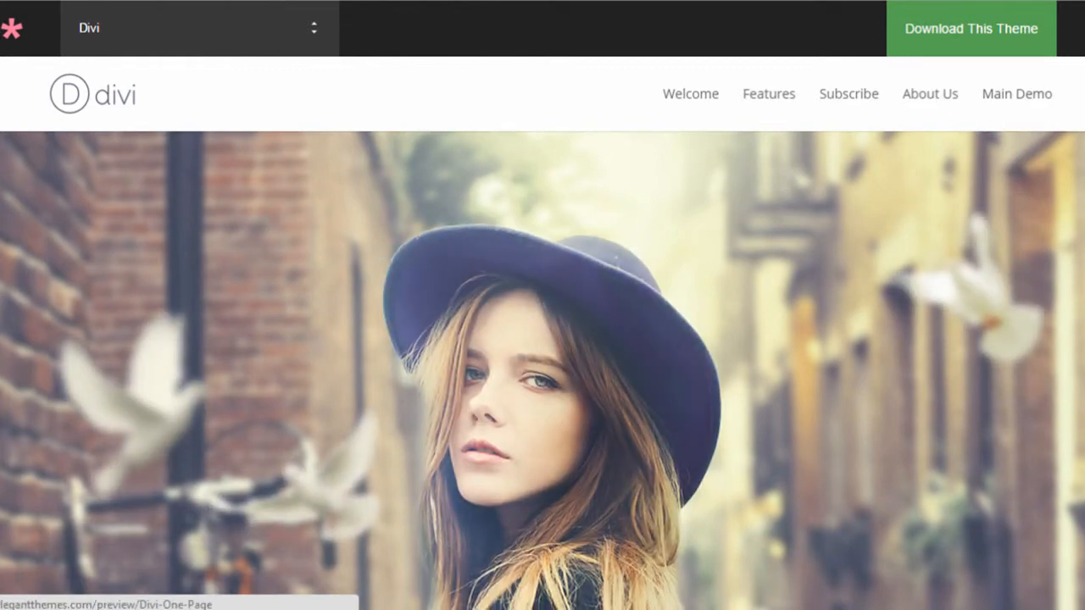
Open the AM Kelly Law site's About page from the top menu and scroll down it.
scroll(down, 3)
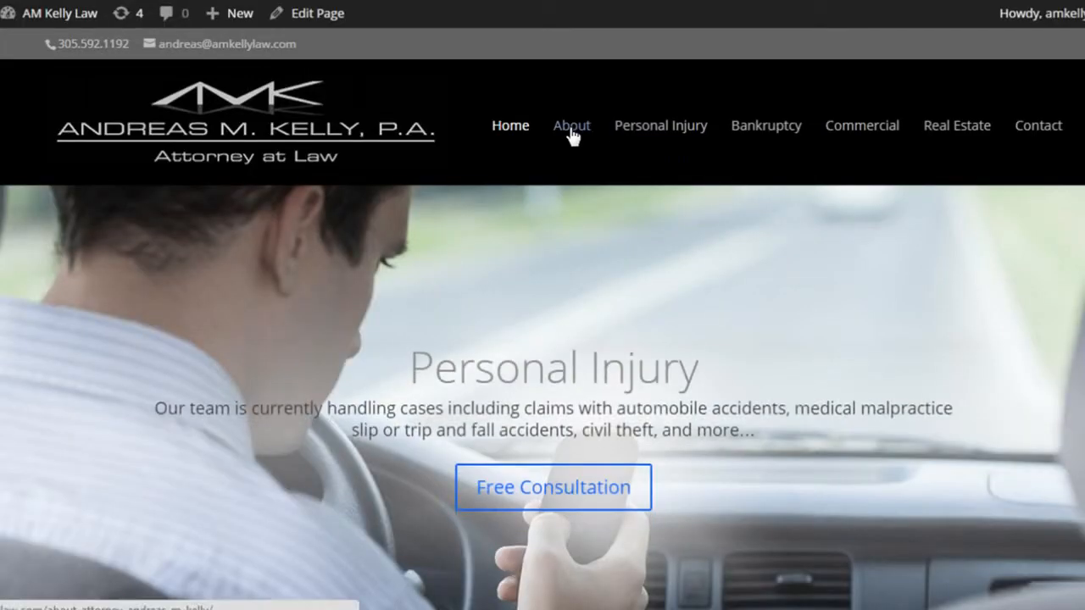
click(571, 126)
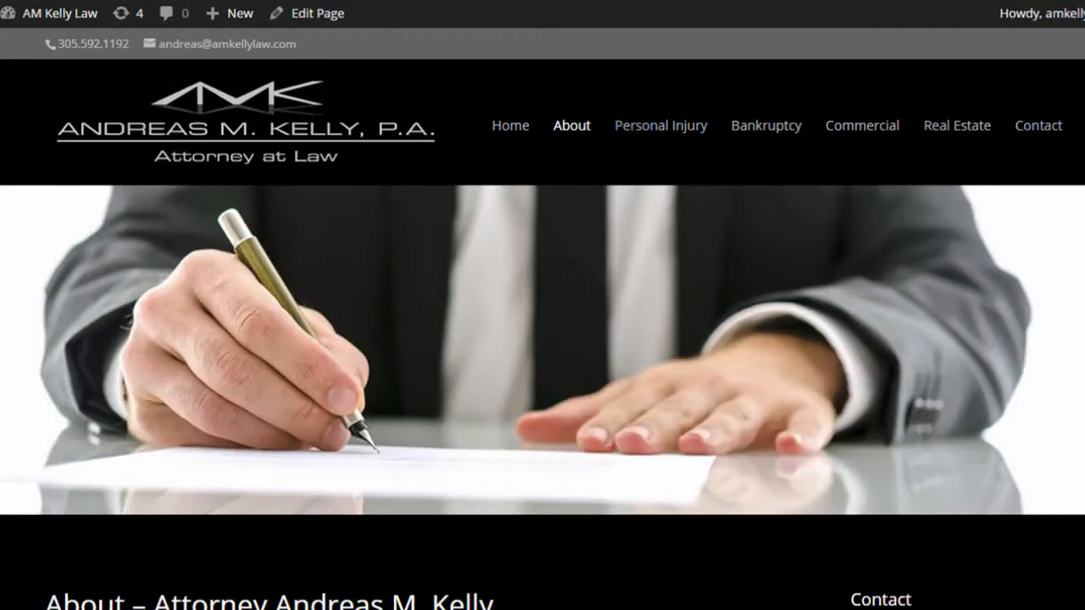
scroll(down, 3)
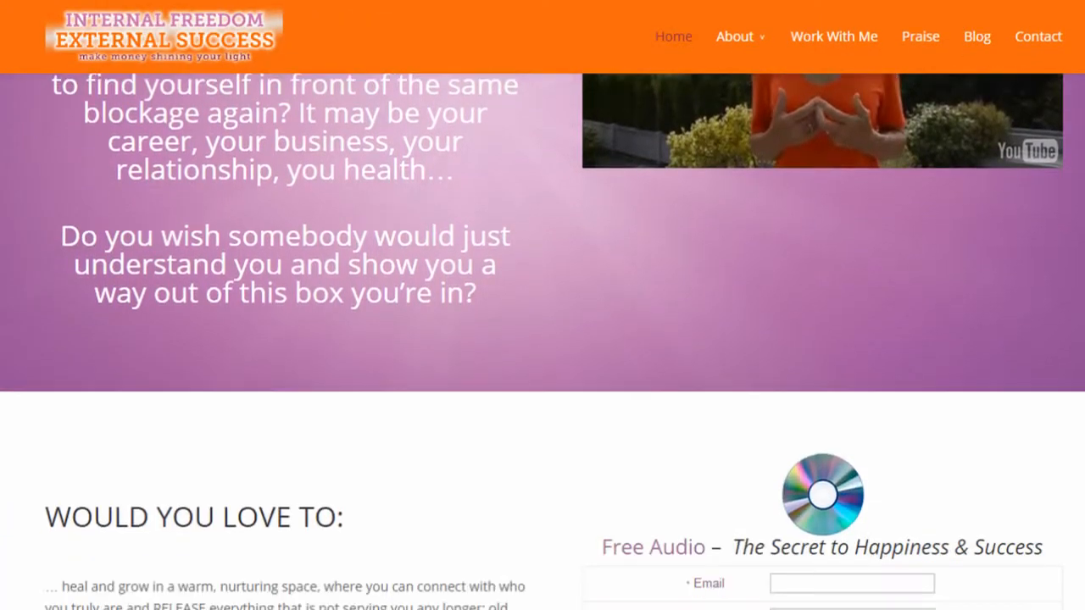
Scroll down the Advanced Orthopedic Stem Cell homepage past its call-to-action section.
scroll(down, 3)
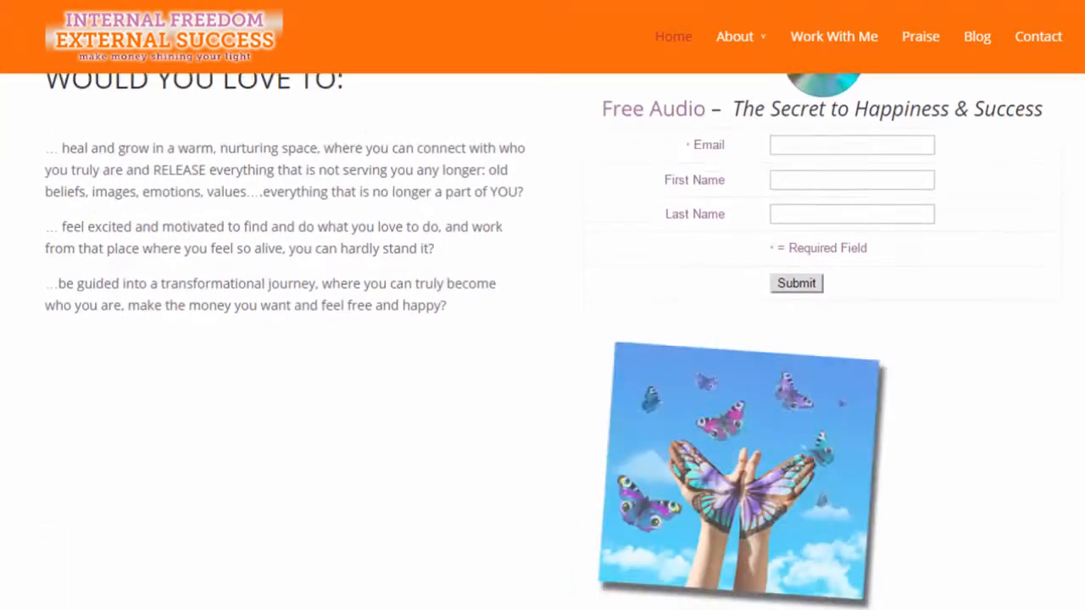
scroll(down, 3)
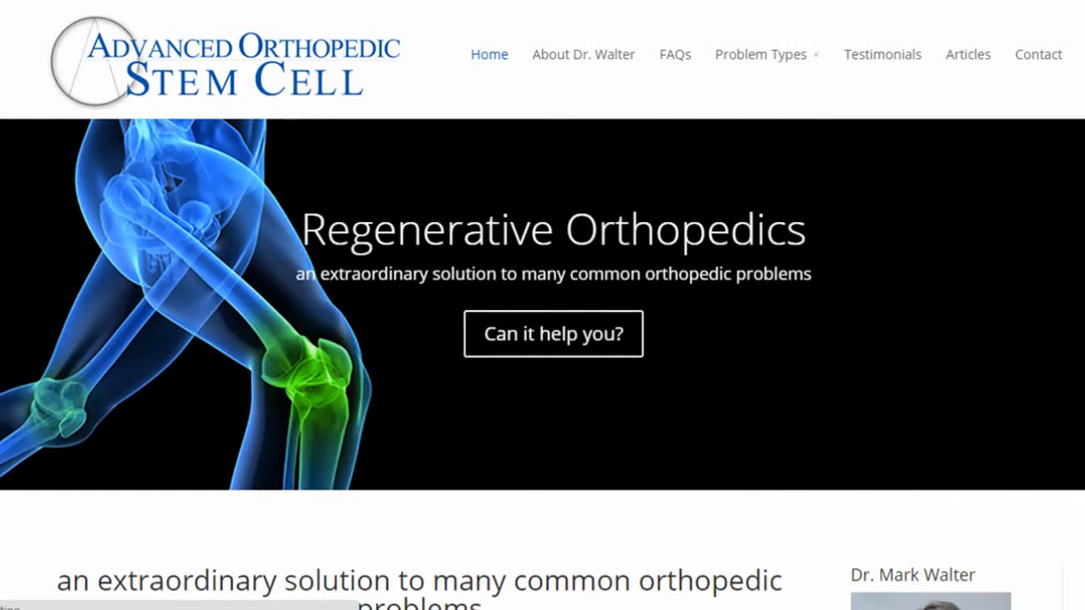
scroll(down, 3)
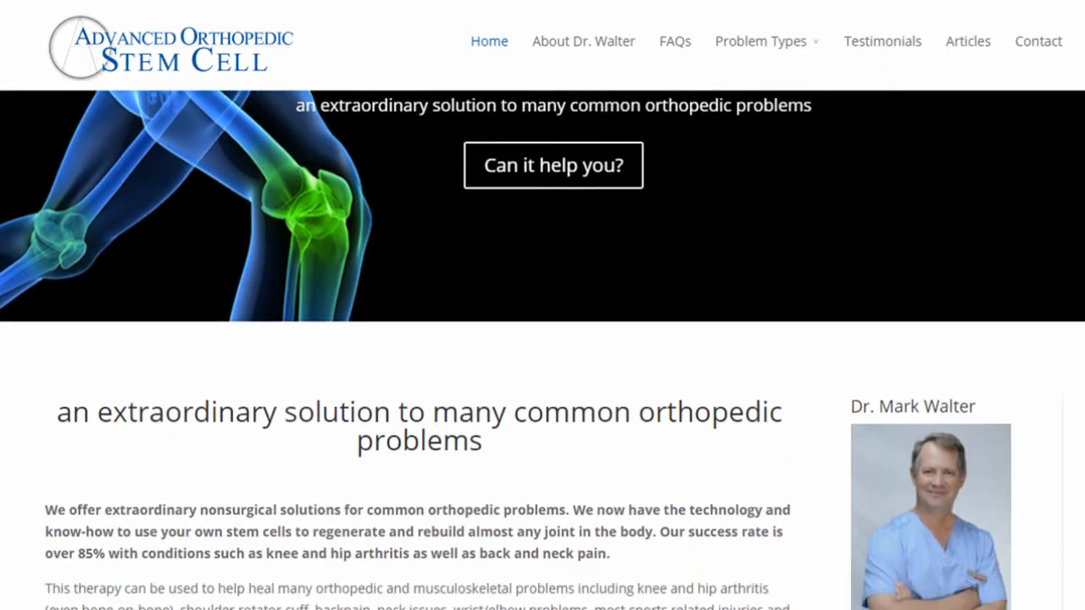
scroll(down, 3)
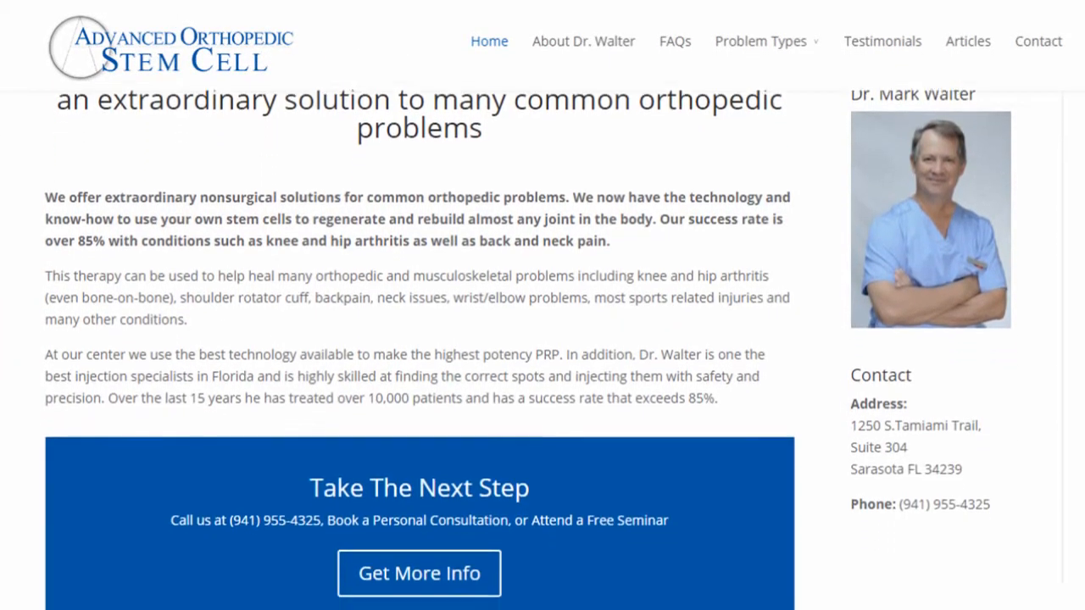
scroll(down, 3)
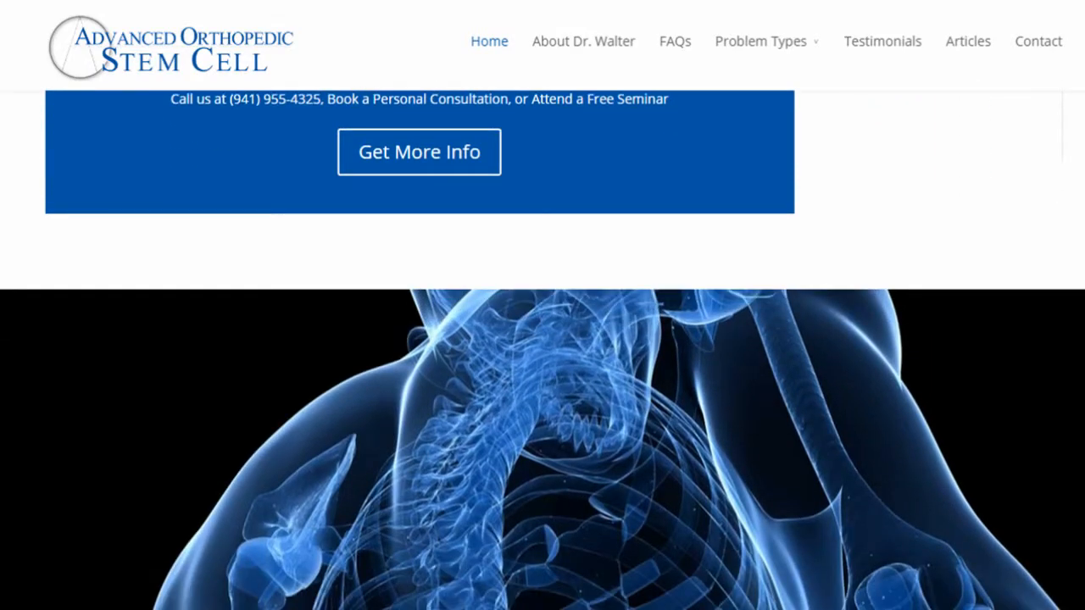